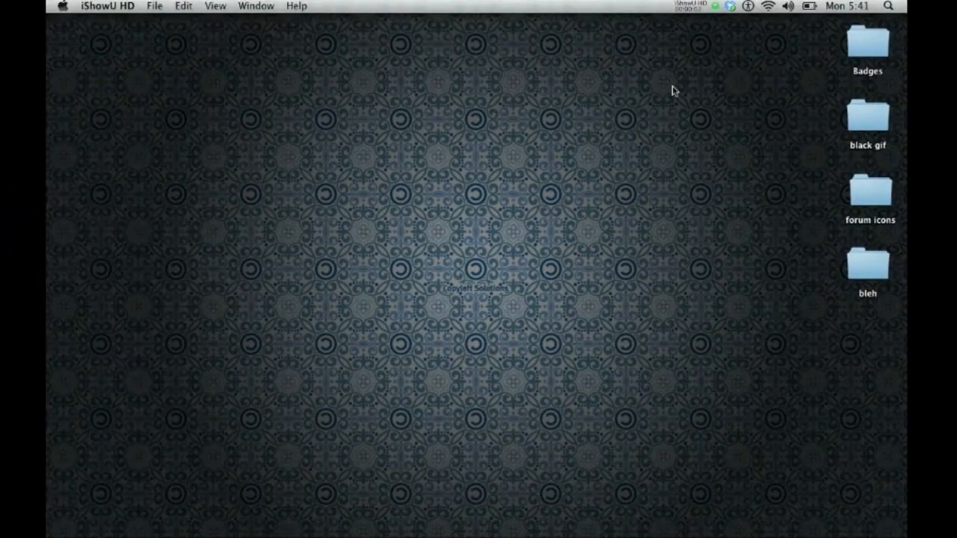
{"action": "mouse_move", "coordinate": [499, 398]}
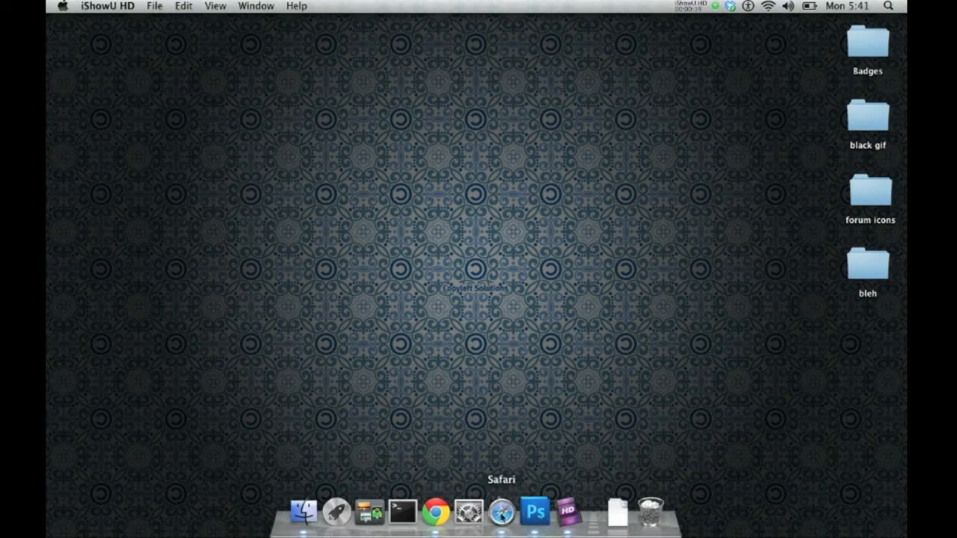
- Switch to Chrome and scroll the RootzWiki forum index down to the HTC section
{"action": "left_click", "coordinate": [437, 518]}
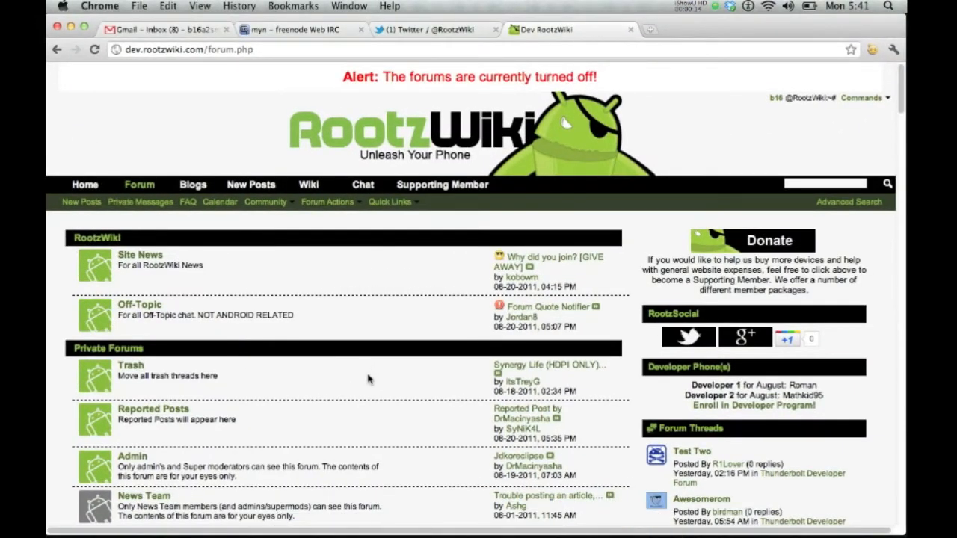
{"action": "scroll", "scroll_direction": "down", "scroll_amount": 3}
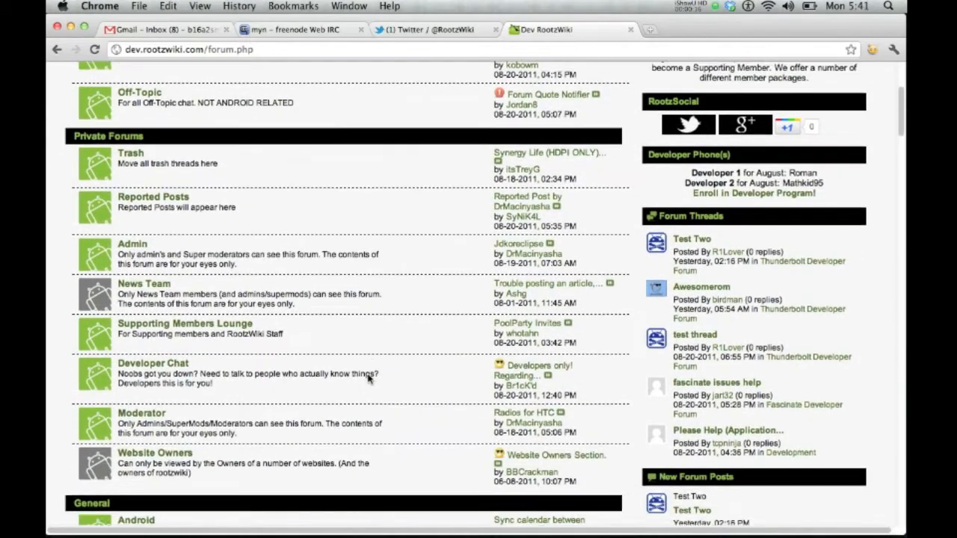
{"action": "scroll", "scroll_direction": "down", "scroll_amount": 3}
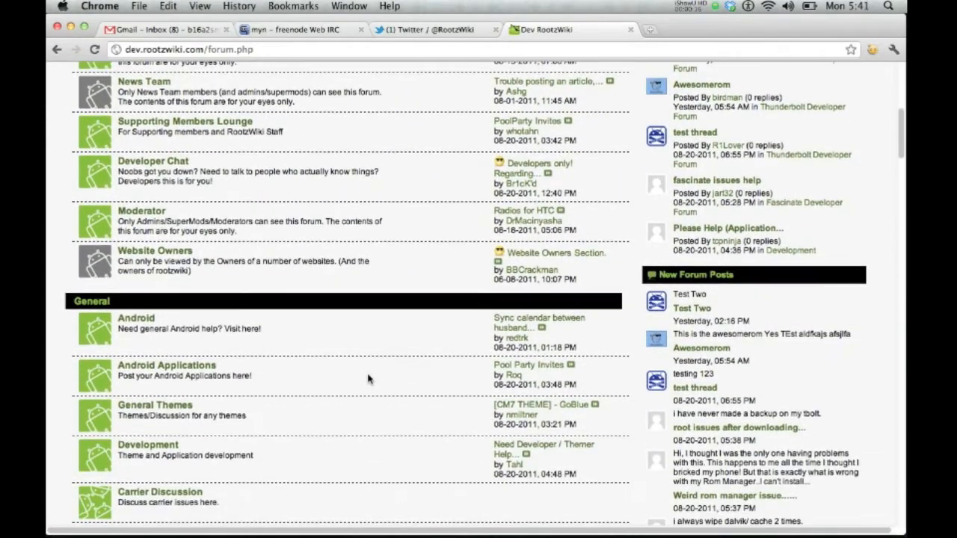
{"action": "scroll", "scroll_direction": "down", "scroll_amount": 3}
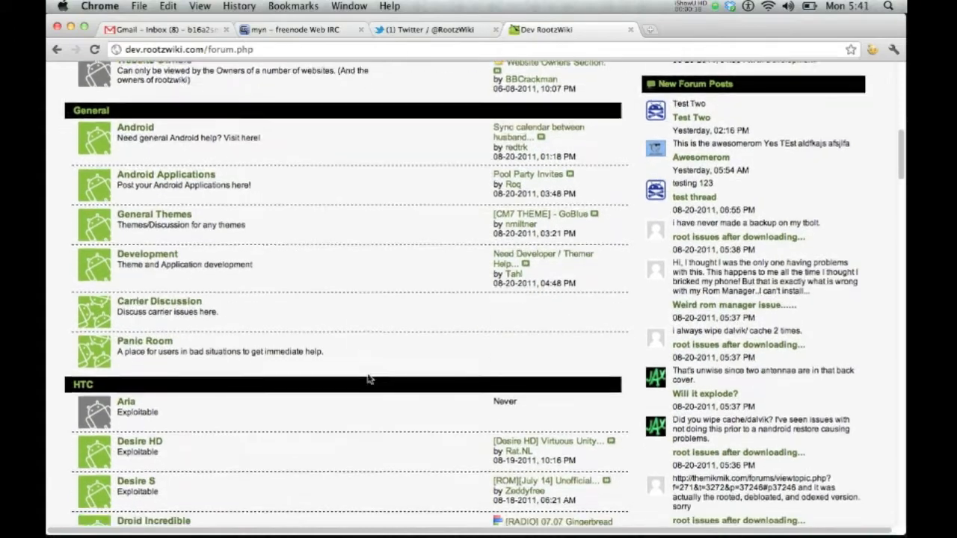
{"action": "scroll", "scroll_direction": "down", "scroll_amount": 3}
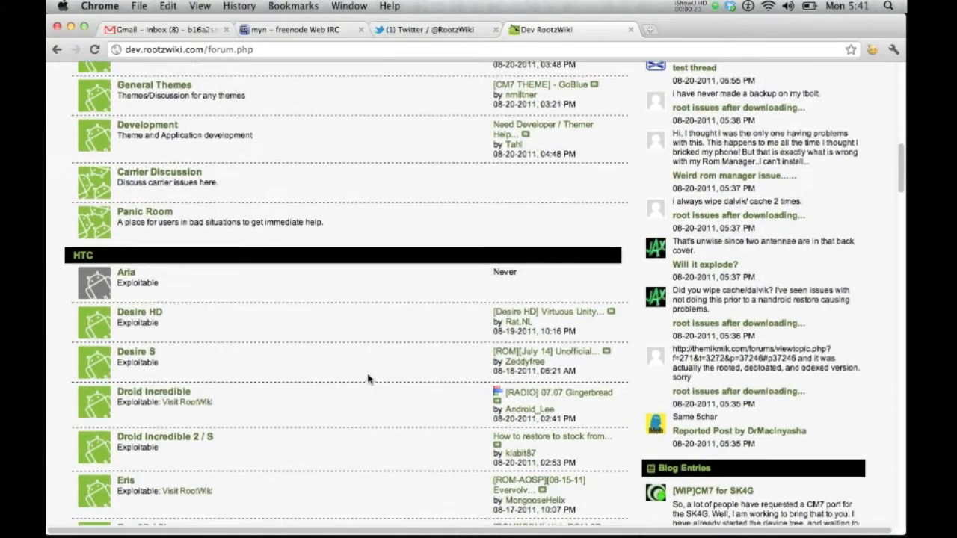
{"action": "scroll", "scroll_direction": "down", "scroll_amount": 3}
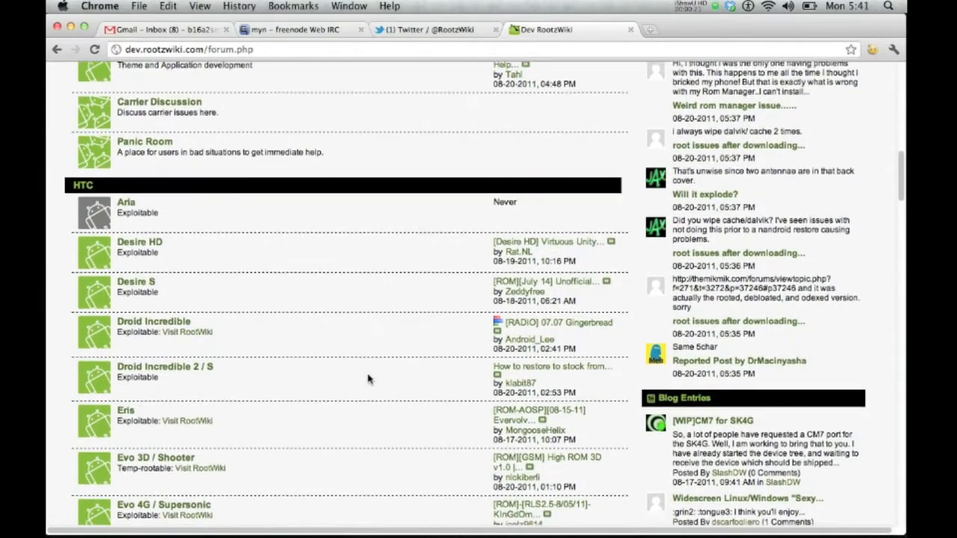
{"action": "scroll", "scroll_direction": "down", "scroll_amount": 3}
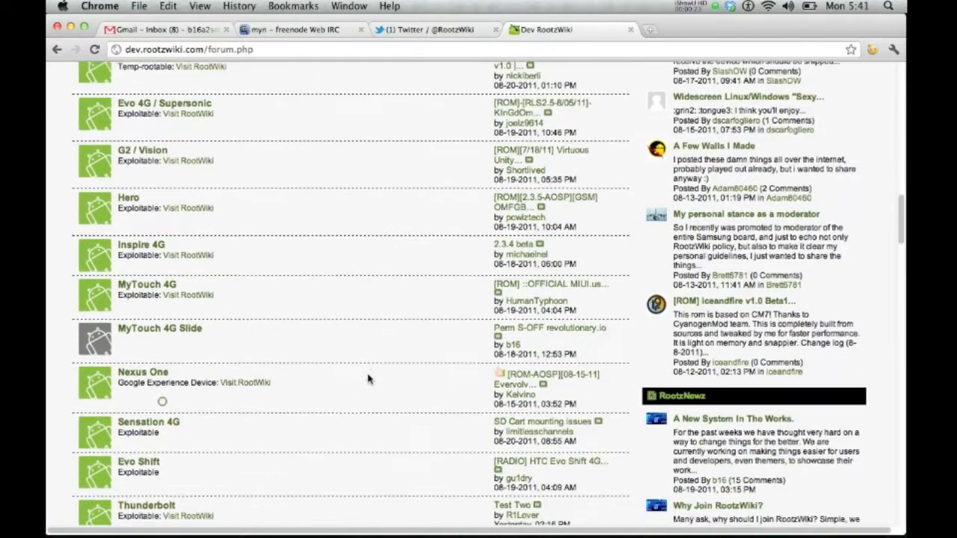
{"action": "scroll", "scroll_direction": "down", "scroll_amount": 3}
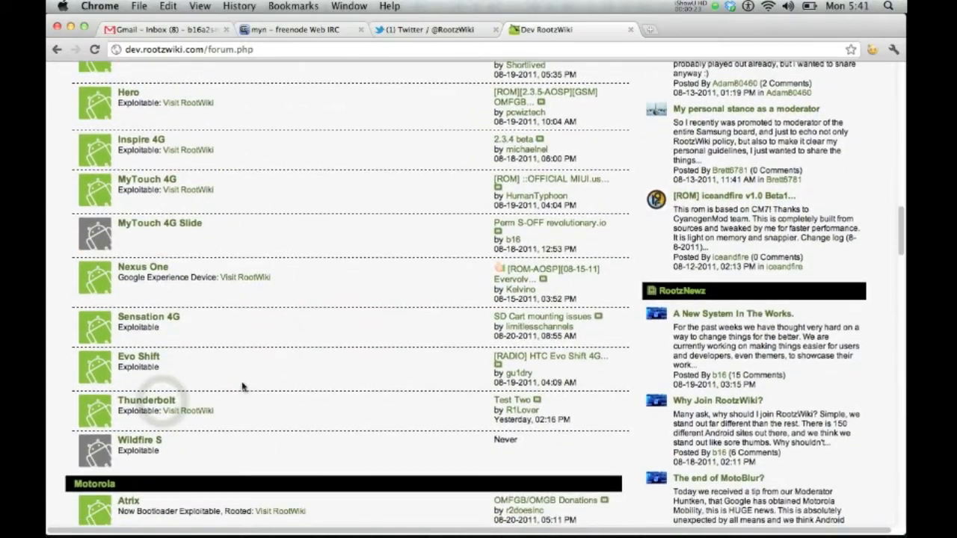
- Open the Thunderbolt forum listing its sub-forums and threads
{"action": "left_click", "coordinate": [147, 400]}
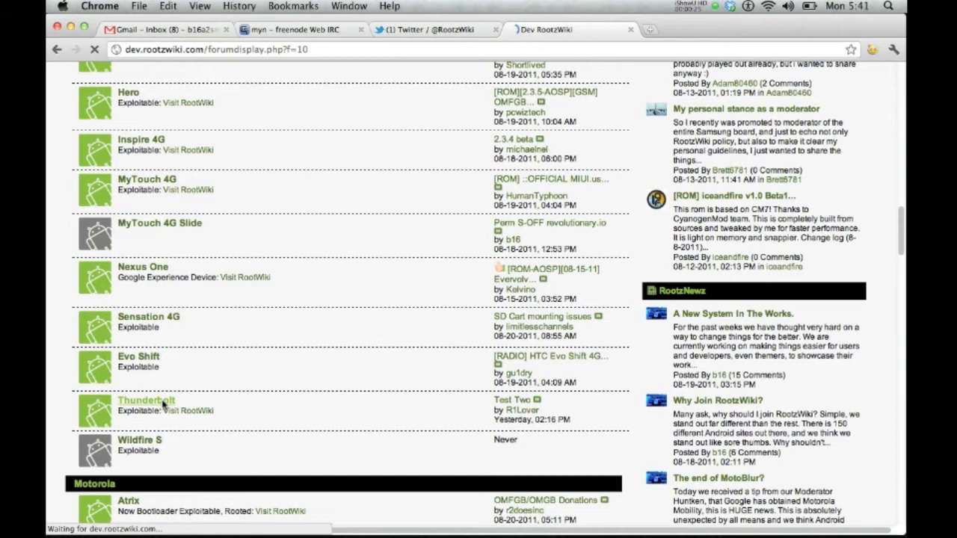
{"action": "left_click", "coordinate": [147, 400]}
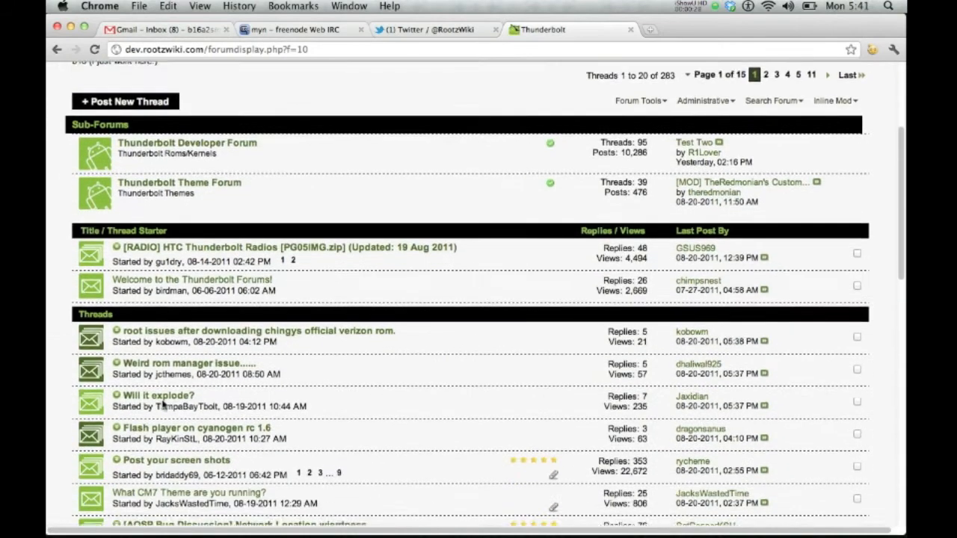
{"action": "scroll", "scroll_direction": "down", "scroll_amount": 3}
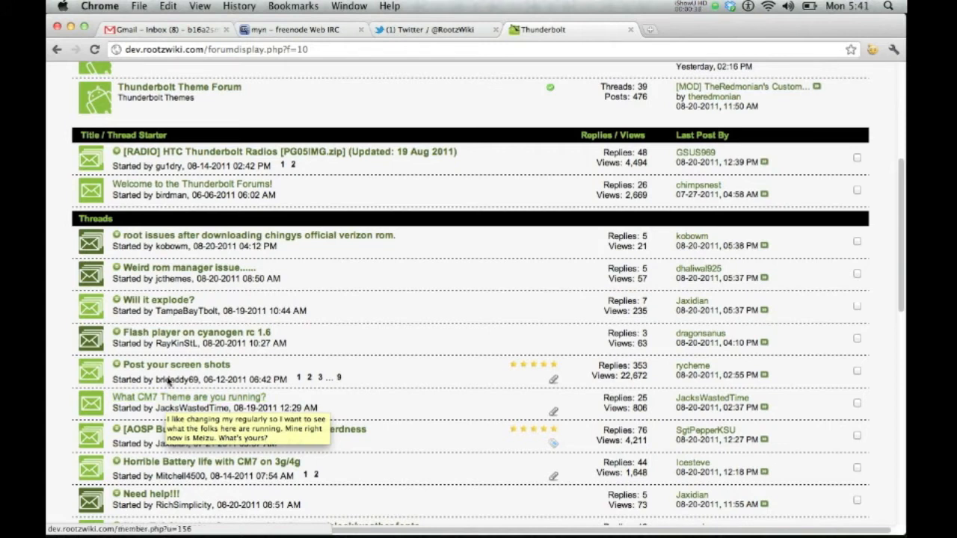
{"action": "mouse_move", "coordinate": [212, 308]}
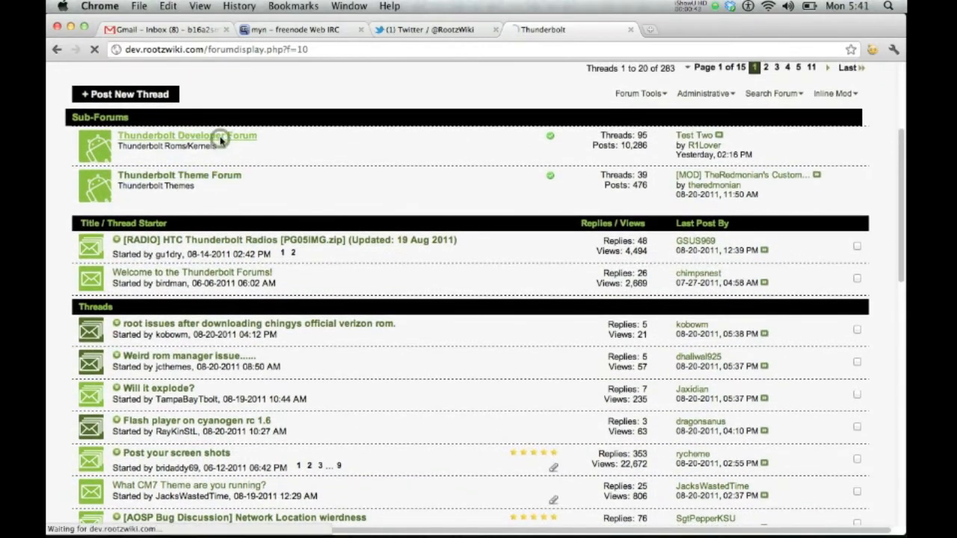
- Enter the Thunderbolt Developer Forum and choose the CM7 for Thunderbolt thread
{"action": "left_click", "coordinate": [185, 134]}
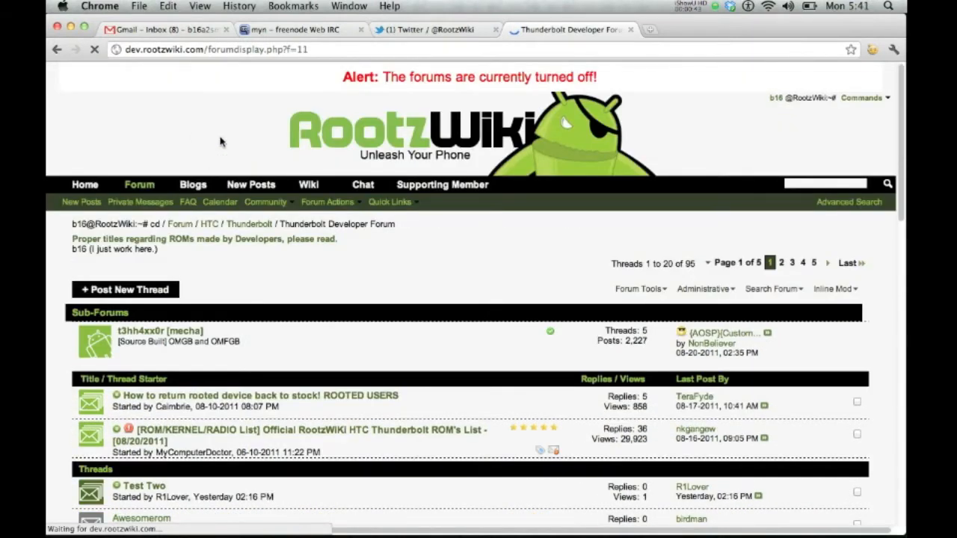
{"action": "scroll", "scroll_direction": "down", "scroll_amount": 3}
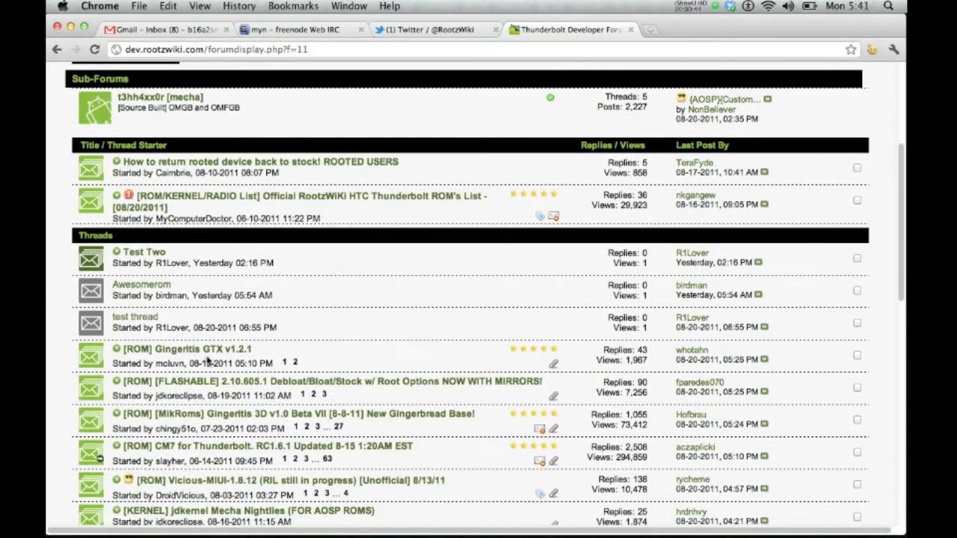
{"action": "left_click", "coordinate": [210, 446]}
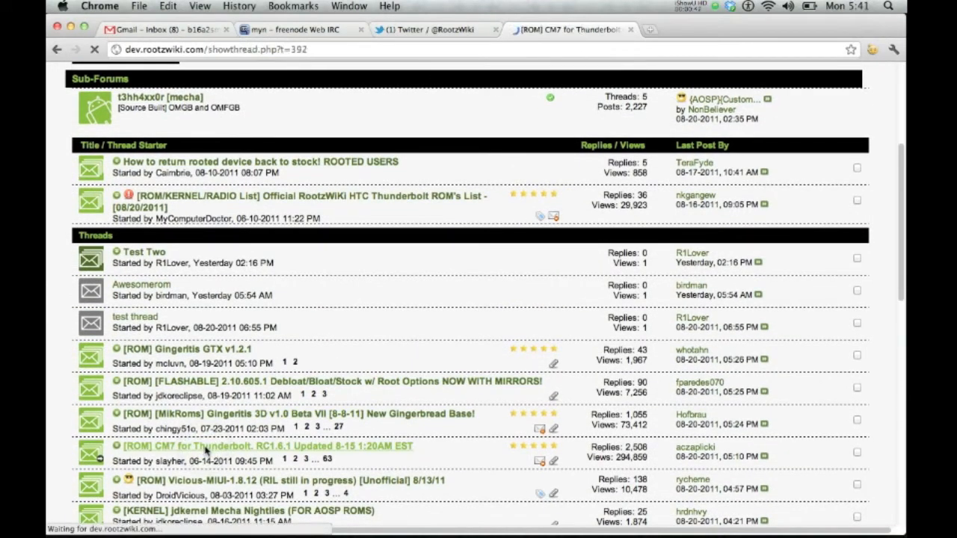
- Load the CM7 for Thunderbolt RC1.6.1 thread and scroll to its ROM details and MOD Information box
{"action": "left_click", "coordinate": [272, 446]}
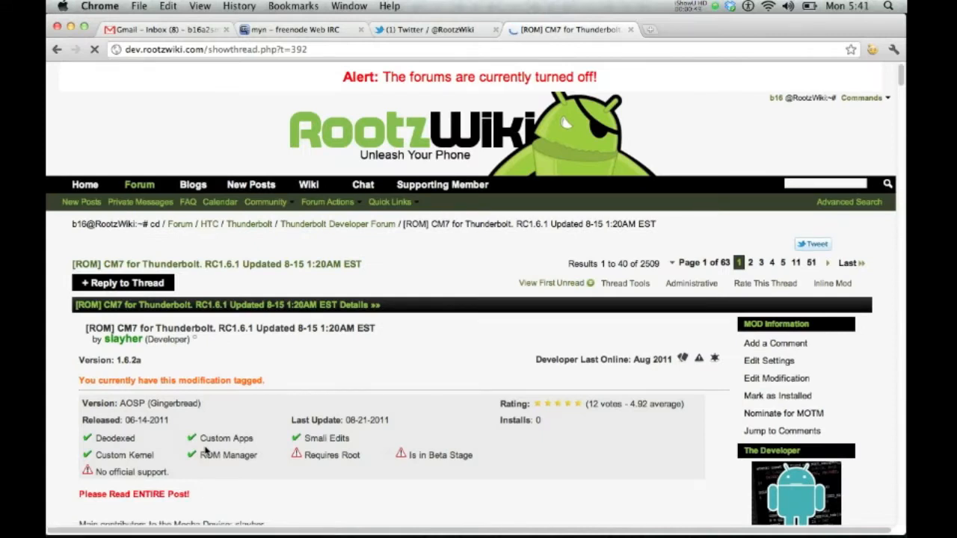
{"action": "scroll", "scroll_direction": "down", "scroll_amount": 3}
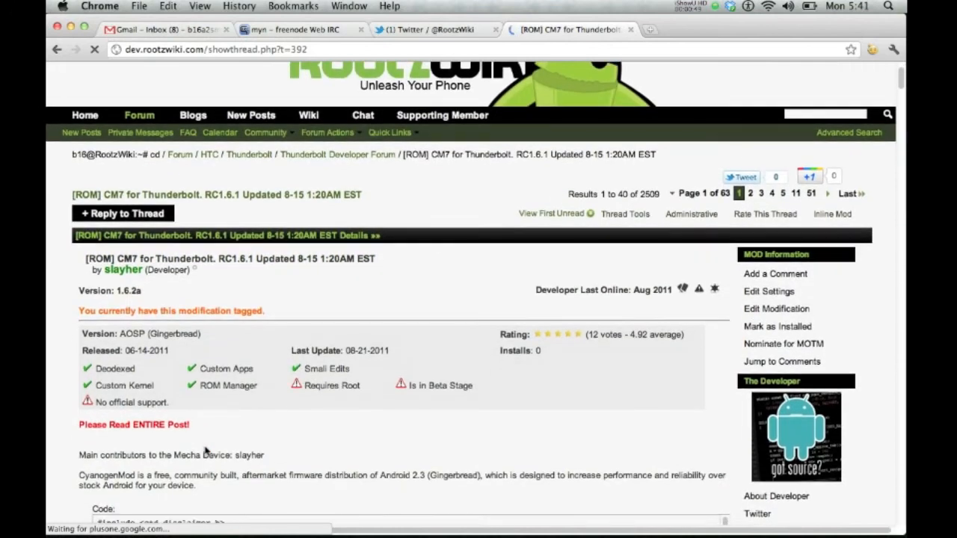
{"action": "scroll", "scroll_direction": "down", "scroll_amount": 3}
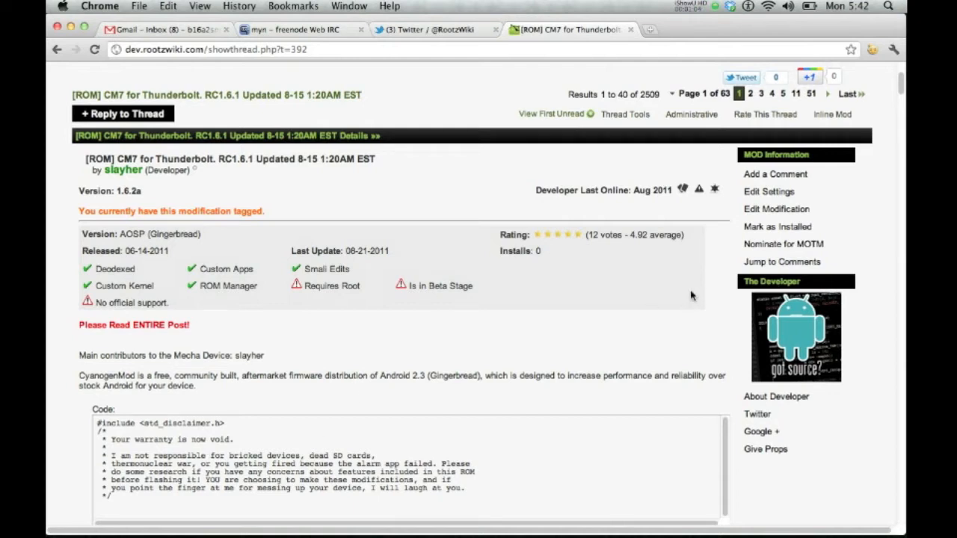
{"action": "mouse_move", "coordinate": [171, 262]}
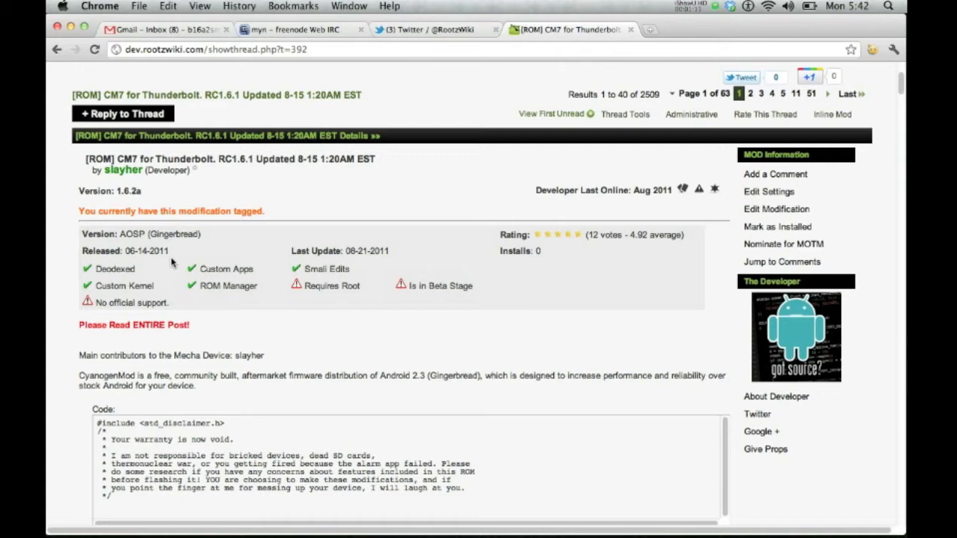
{"action": "mouse_move", "coordinate": [590, 257]}
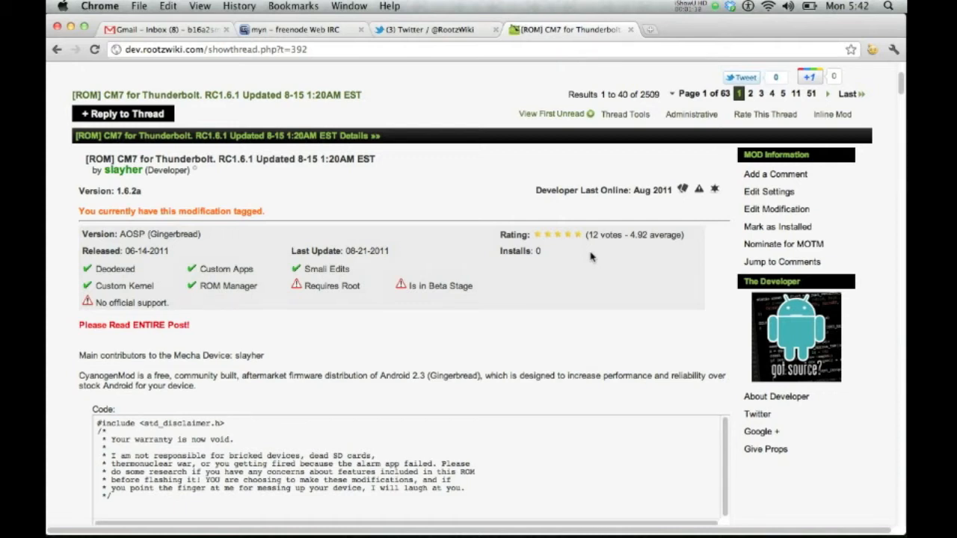
{"action": "left_click", "coordinate": [765, 114]}
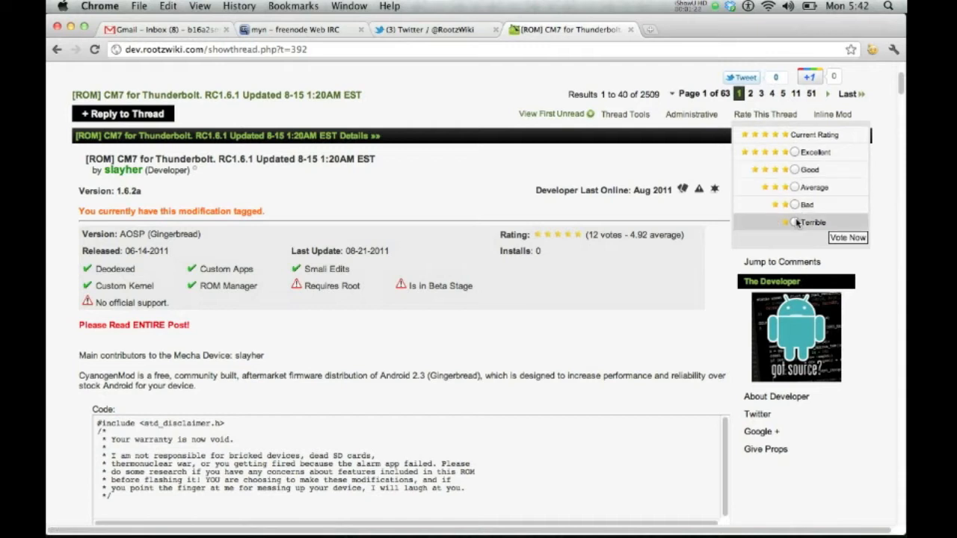
{"action": "left_click", "coordinate": [792, 187]}
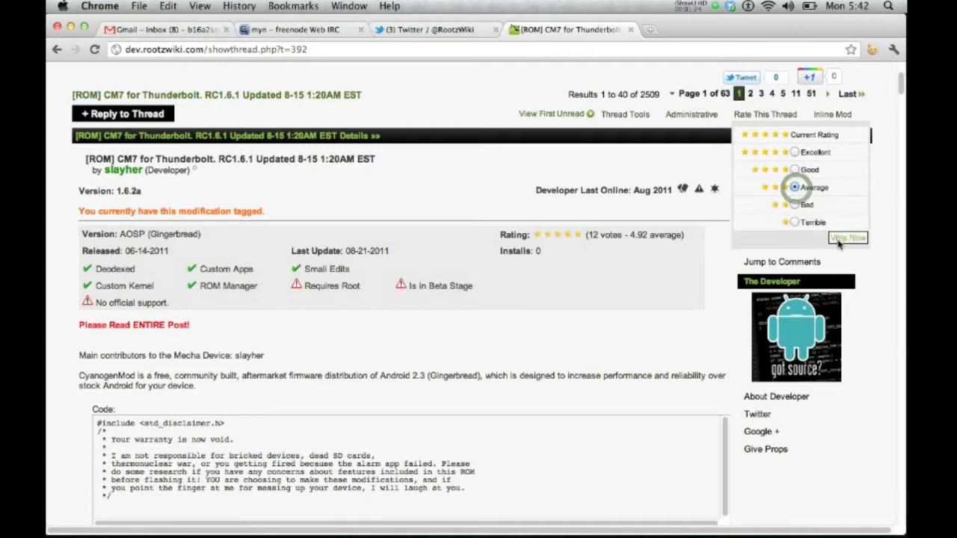
{"action": "left_click", "coordinate": [845, 238]}
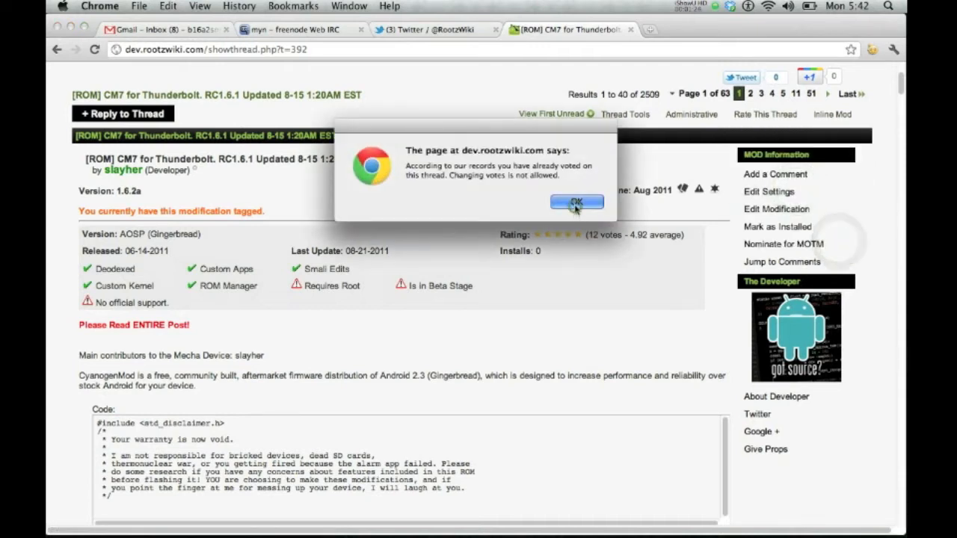
{"action": "left_click", "coordinate": [577, 201]}
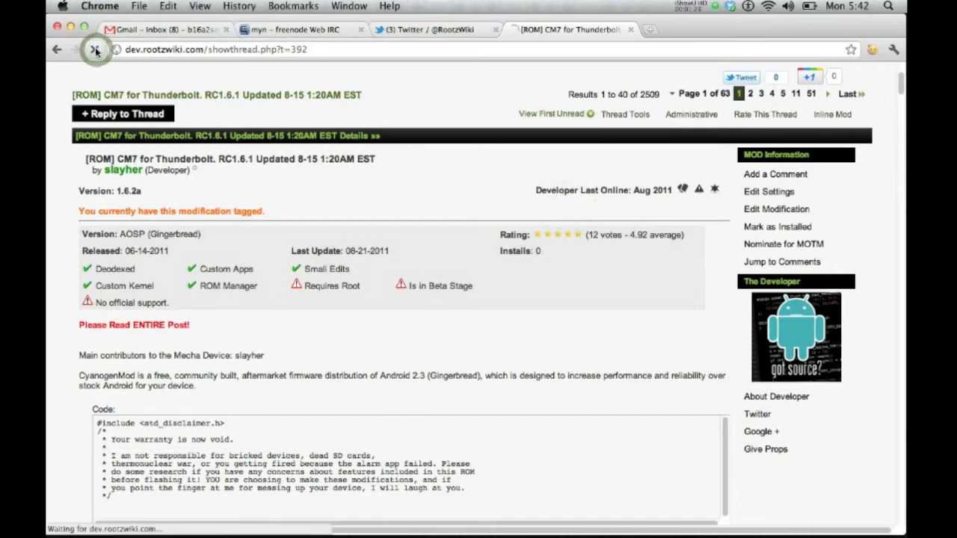
{"action": "left_click", "coordinate": [93, 51]}
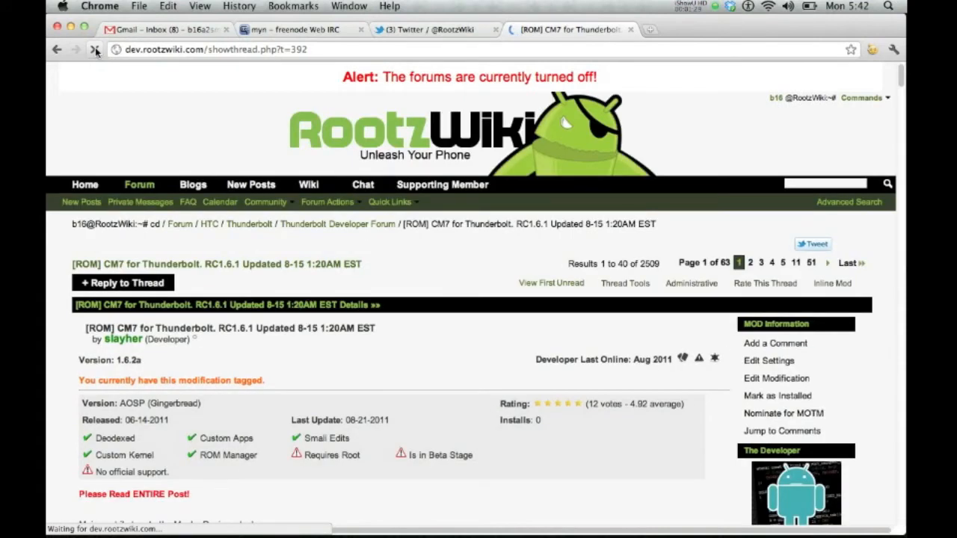
{"action": "scroll", "scroll_direction": "down", "scroll_amount": 3}
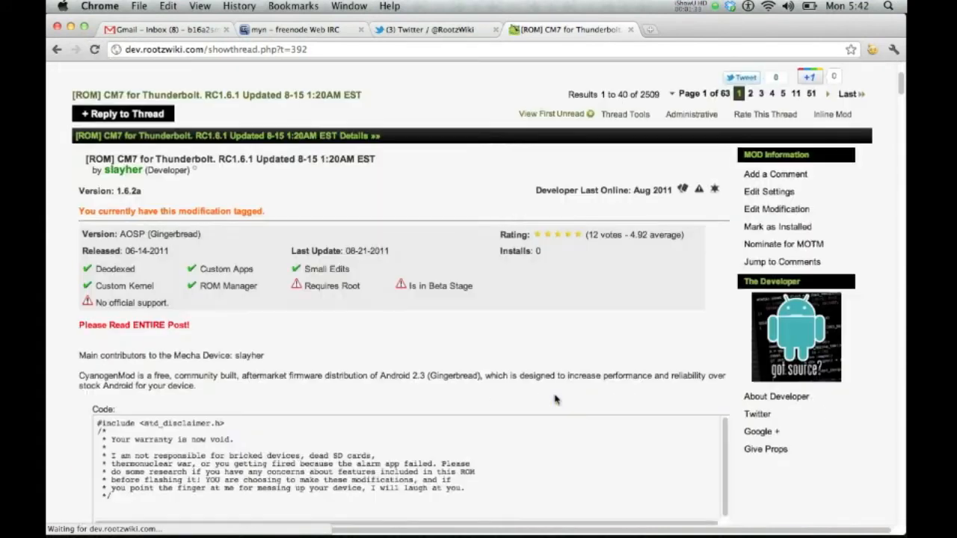
{"action": "scroll", "scroll_direction": "down", "scroll_amount": 3}
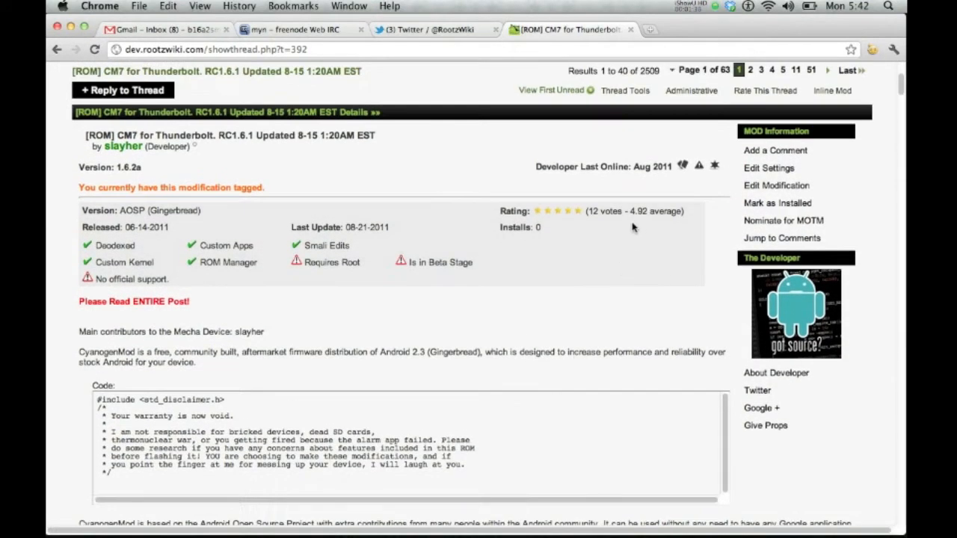
{"action": "mouse_move", "coordinate": [382, 232]}
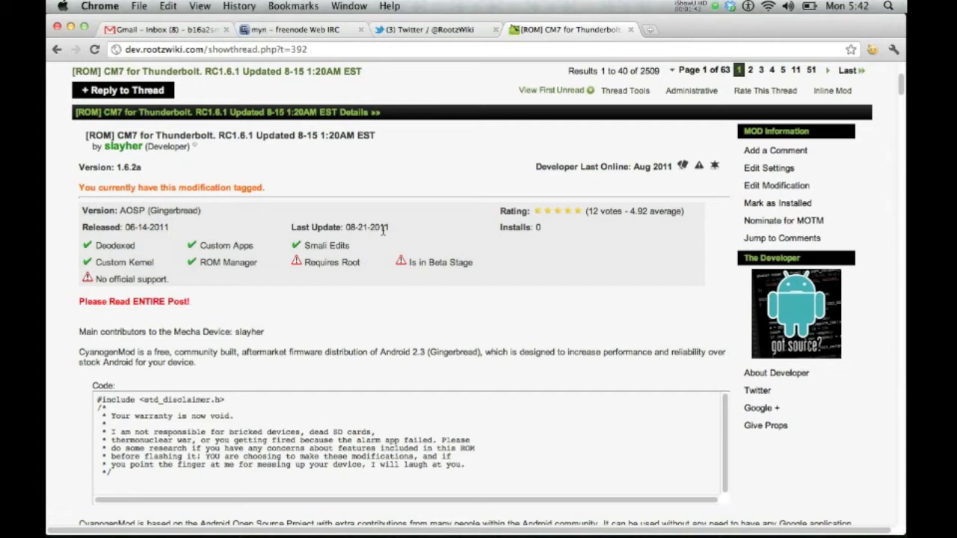
{"action": "mouse_move", "coordinate": [119, 147]}
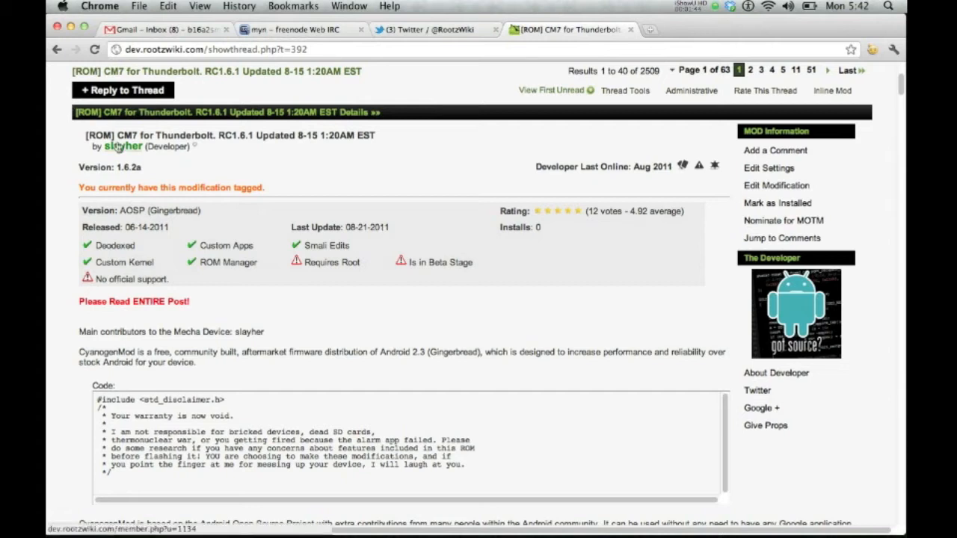
{"action": "mouse_move", "coordinate": [123, 146]}
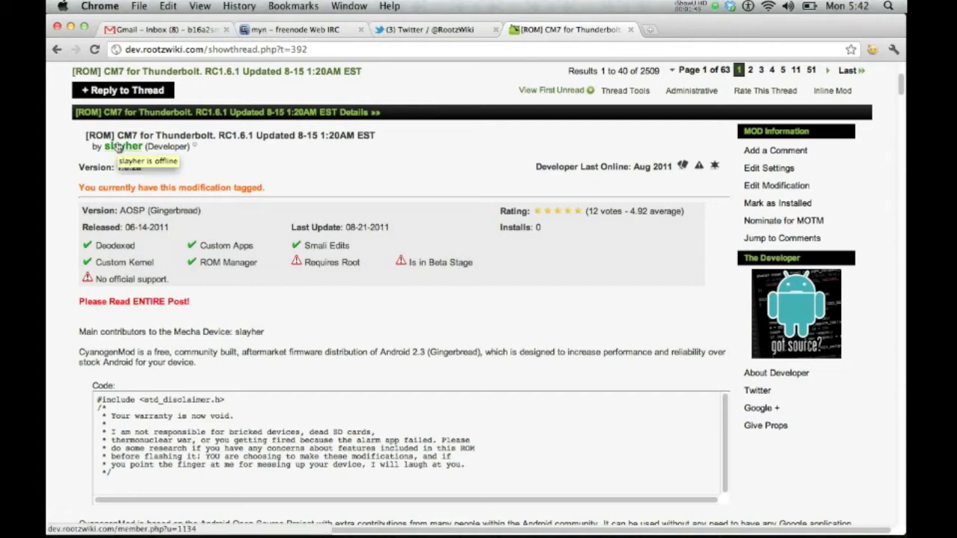
{"action": "mouse_move", "coordinate": [269, 242]}
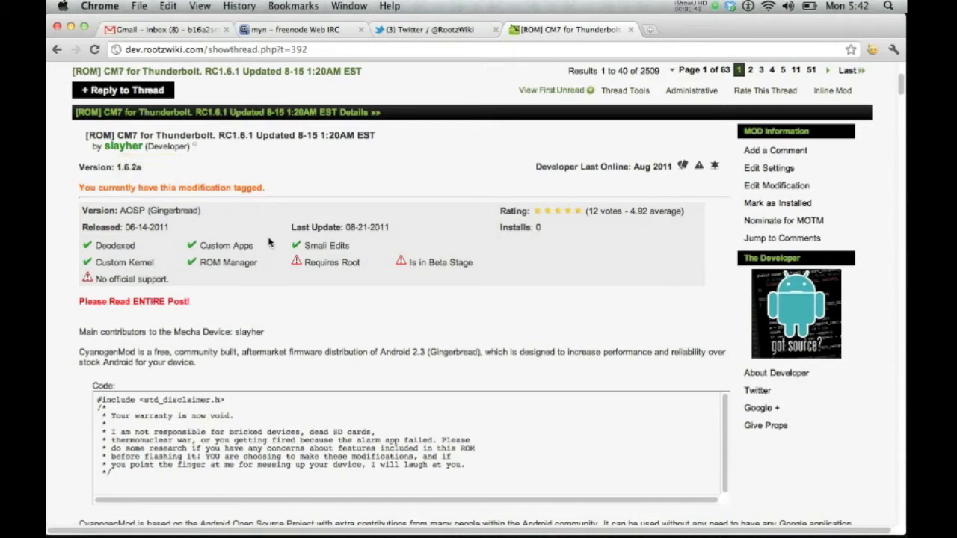
{"action": "mouse_move", "coordinate": [426, 257]}
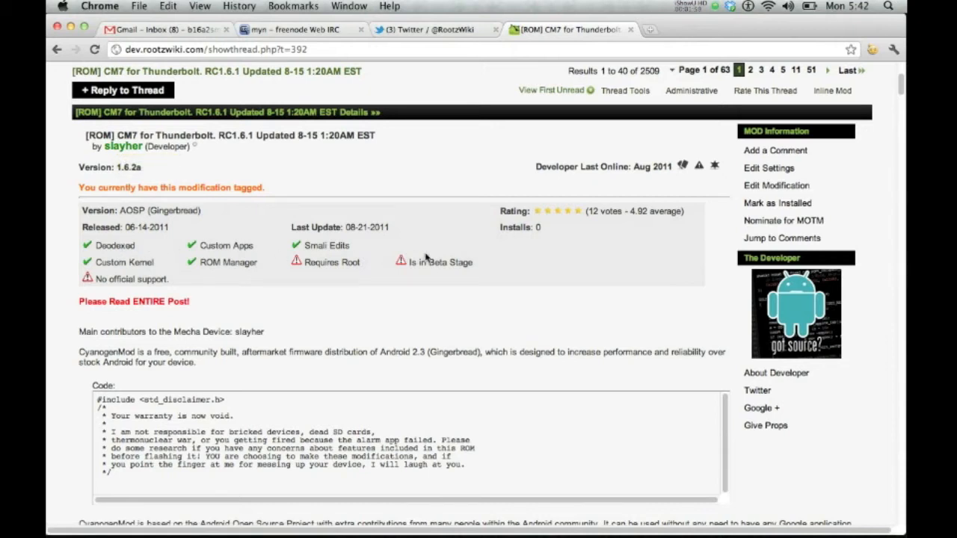
{"action": "scroll", "scroll_direction": "down", "scroll_amount": 3}
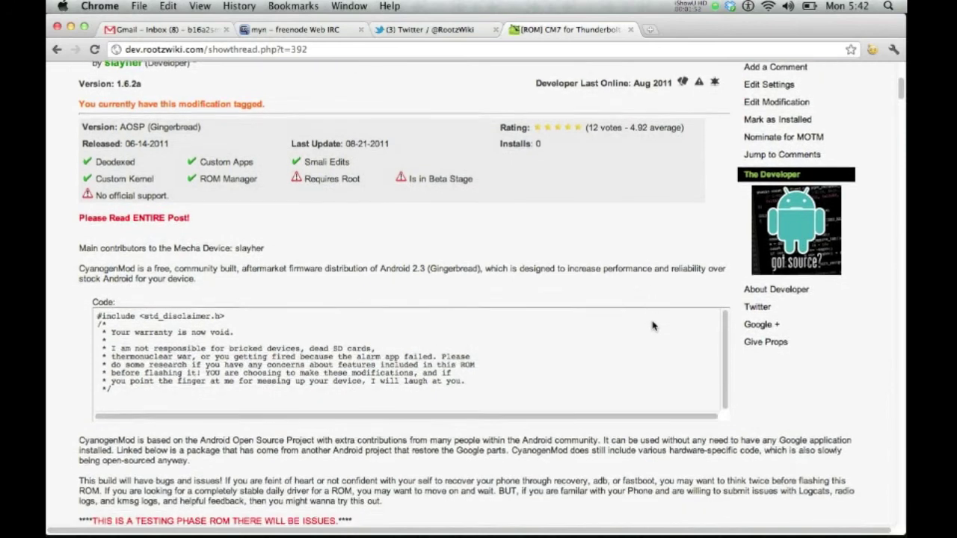
{"action": "scroll", "scroll_direction": "down", "scroll_amount": 3}
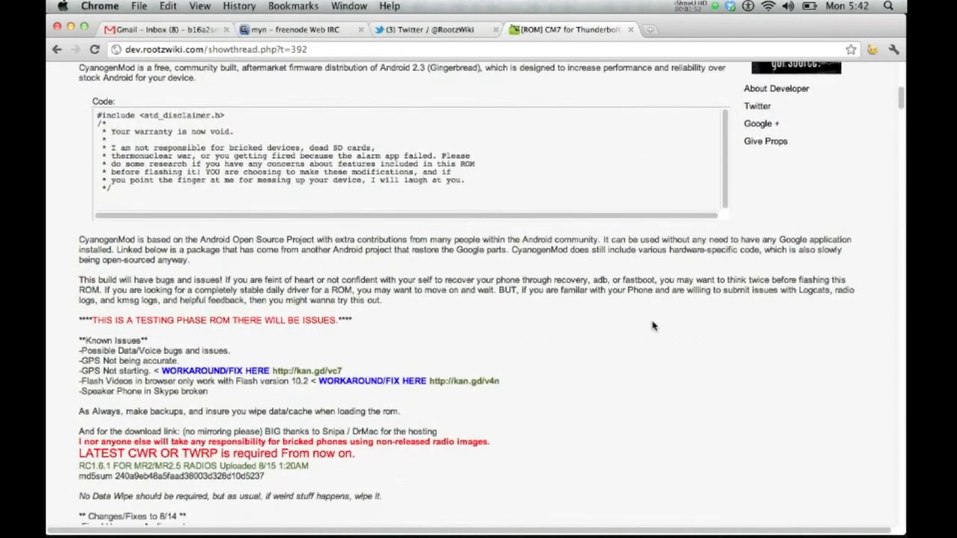
{"action": "scroll", "scroll_direction": "down", "scroll_amount": 3}
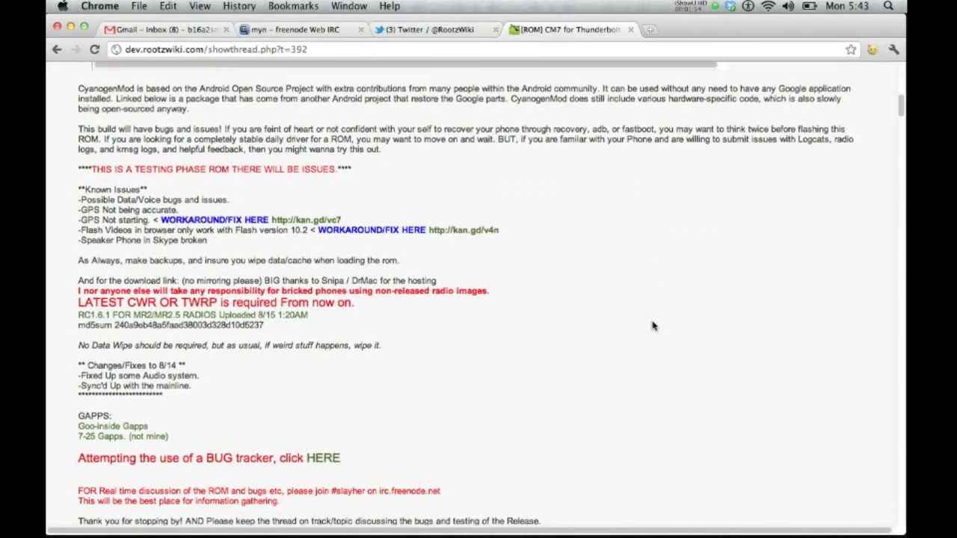
{"action": "scroll", "scroll_direction": "down", "scroll_amount": 3}
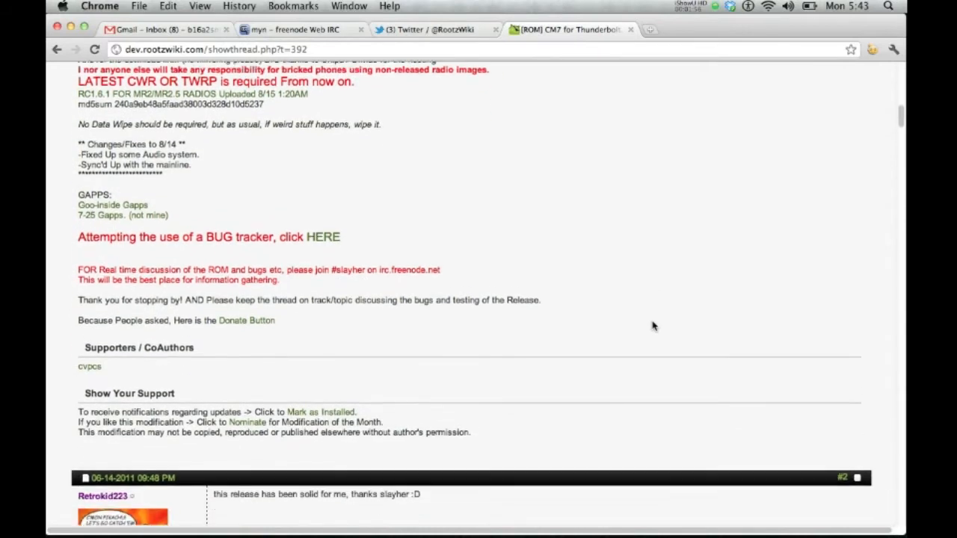
{"action": "scroll", "scroll_direction": "down", "scroll_amount": 3}
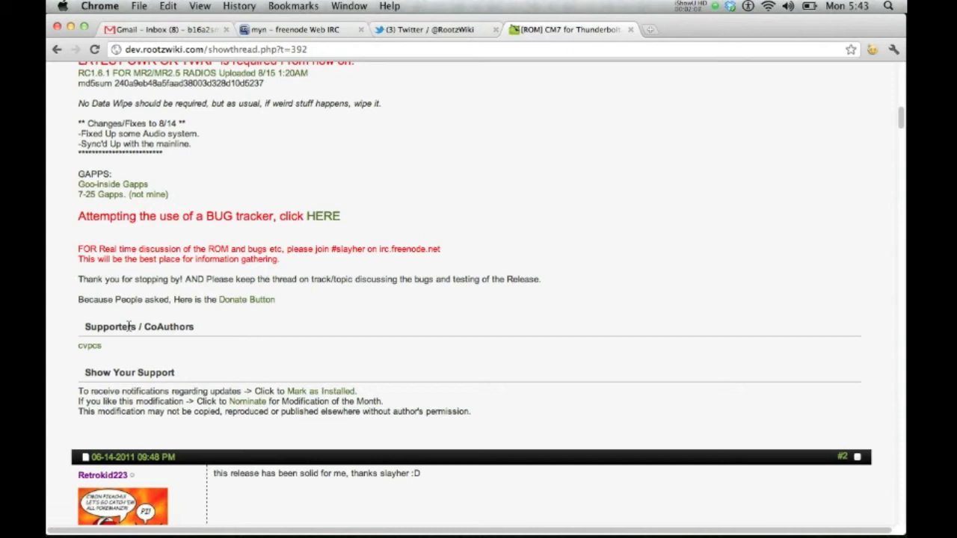
{"action": "mouse_move", "coordinate": [209, 383]}
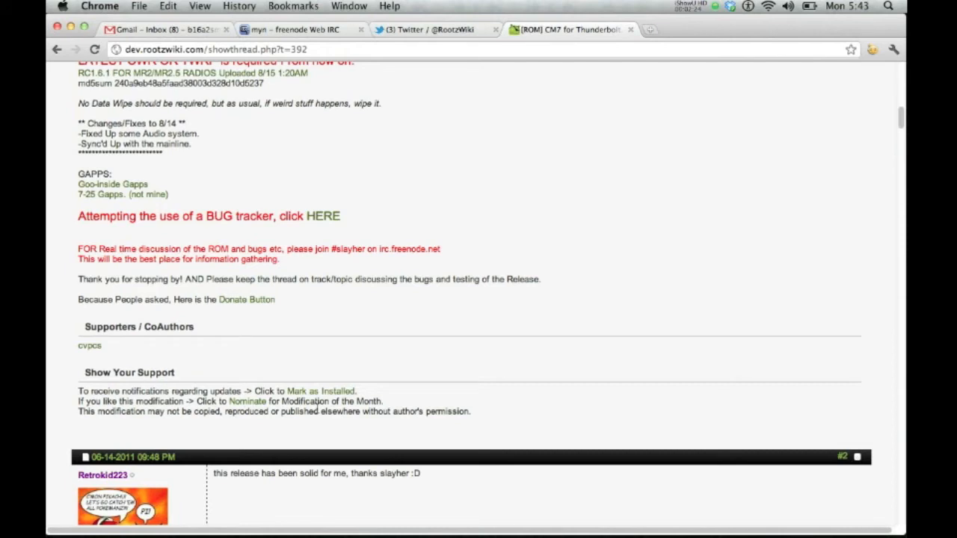
{"action": "mouse_move", "coordinate": [330, 391]}
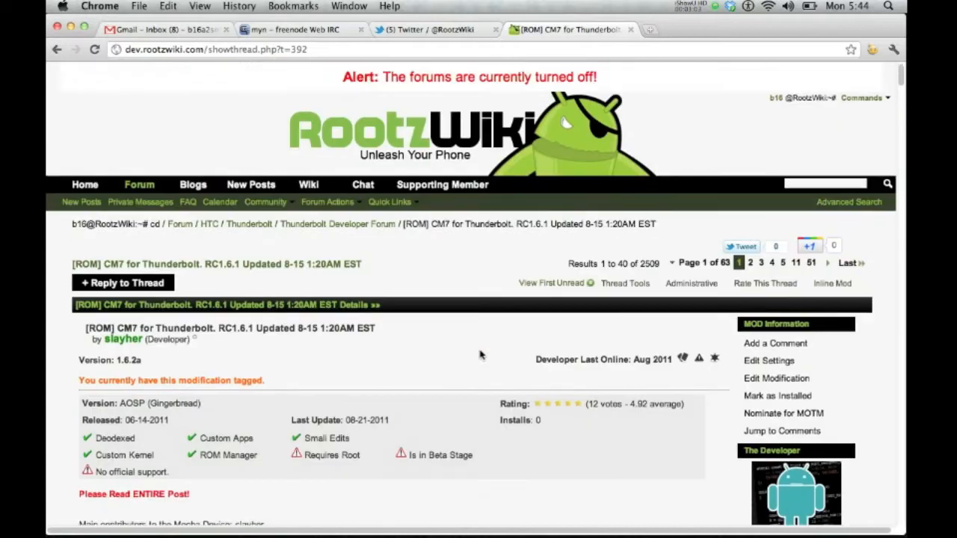
- Open Edit Settings from the CM7 thread's MOD Information sidebar
{"action": "scroll", "scroll_direction": "down", "scroll_amount": 3}
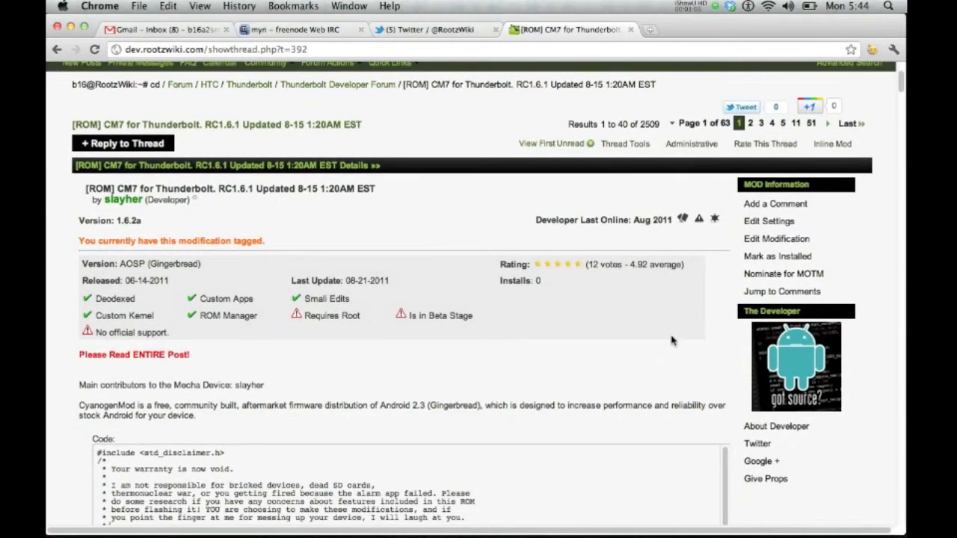
{"action": "mouse_move", "coordinate": [780, 277]}
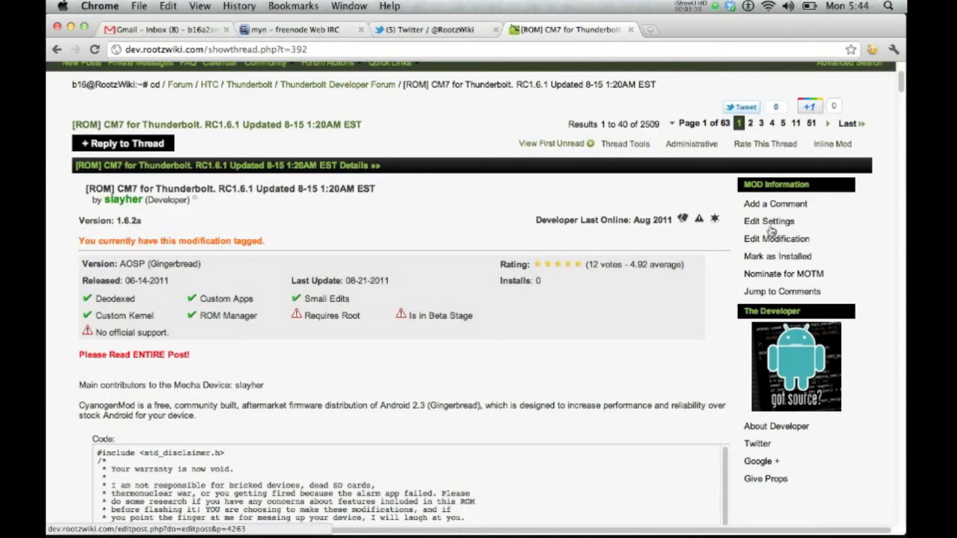
{"action": "mouse_move", "coordinate": [798, 232]}
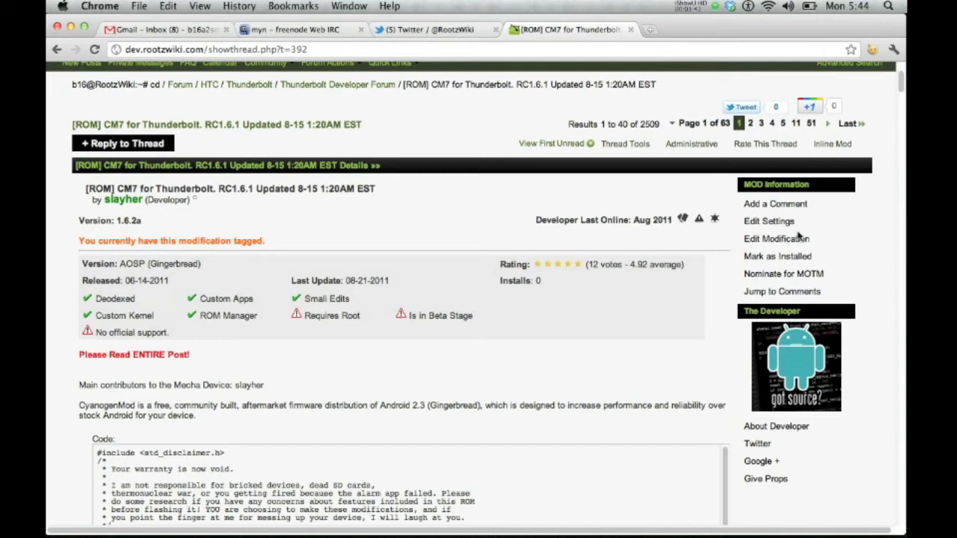
{"action": "left_click", "coordinate": [769, 221]}
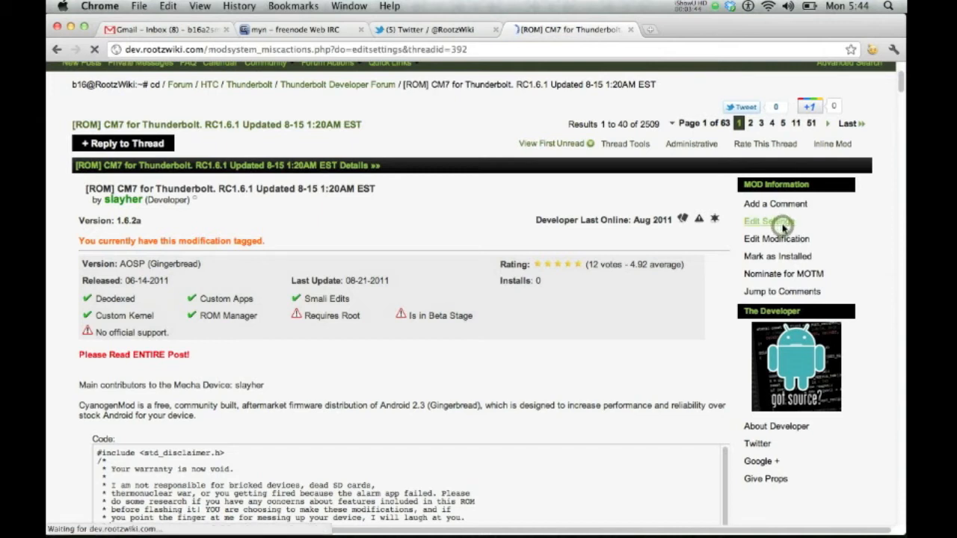
- Keep AOSP (Gingerbread) as Android version and change the Mod Version from 1.6.2a to 1.6.3c
{"action": "left_click", "coordinate": [765, 221]}
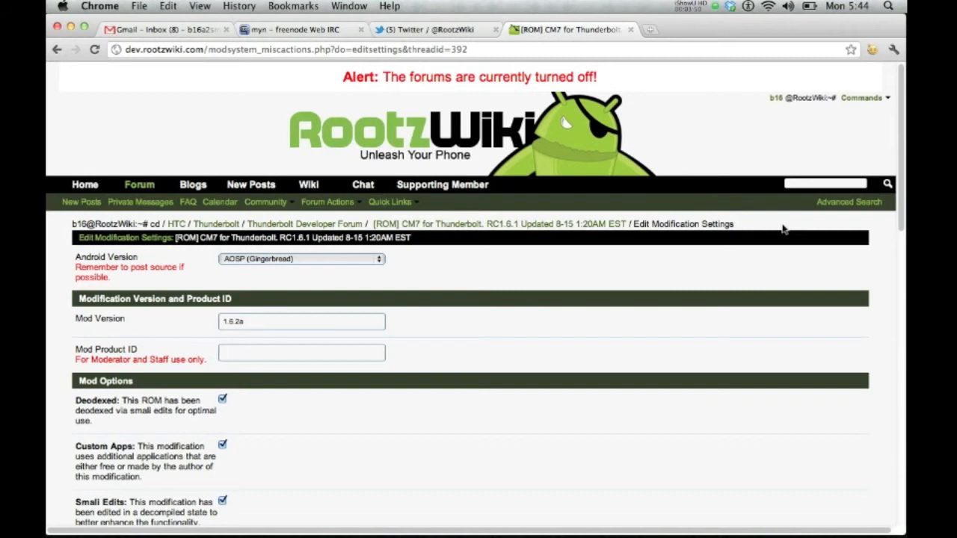
{"action": "mouse_move", "coordinate": [434, 287]}
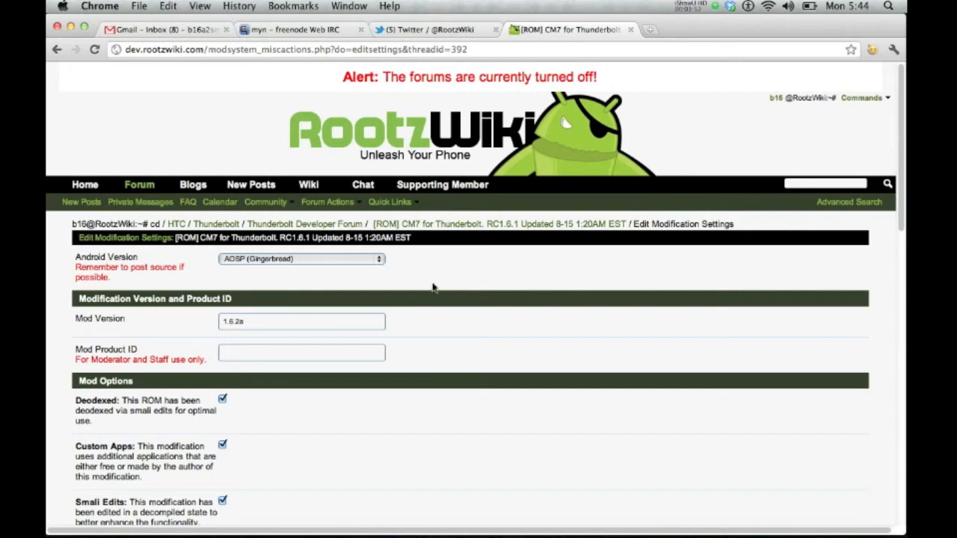
{"action": "left_click", "coordinate": [302, 258]}
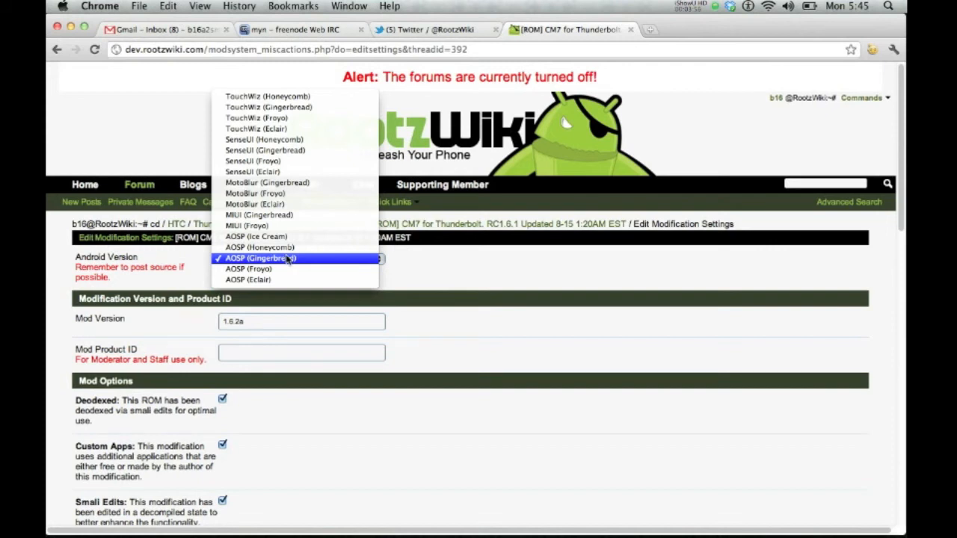
{"action": "left_click", "coordinate": [287, 257]}
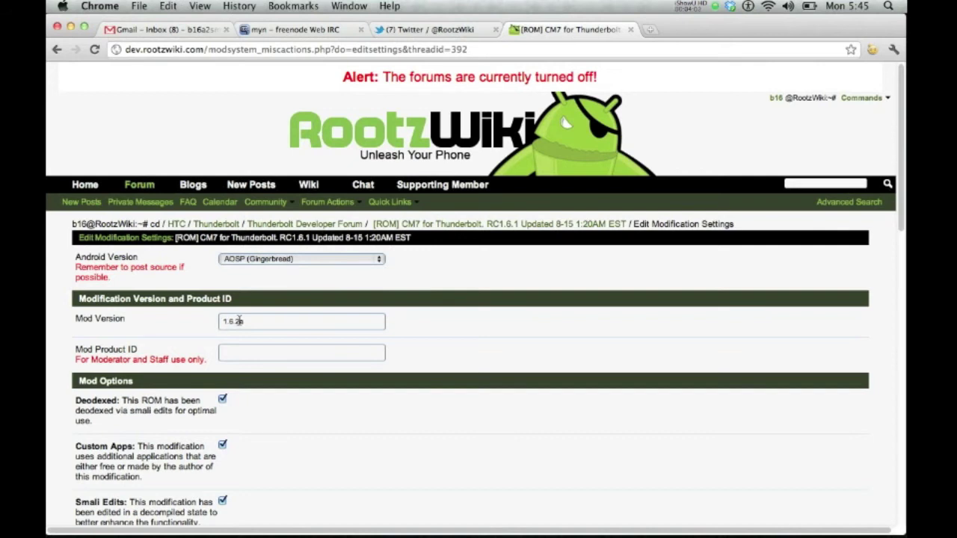
{"action": "left_click", "coordinate": [248, 321]}
{"action": "type", "text": "3"}
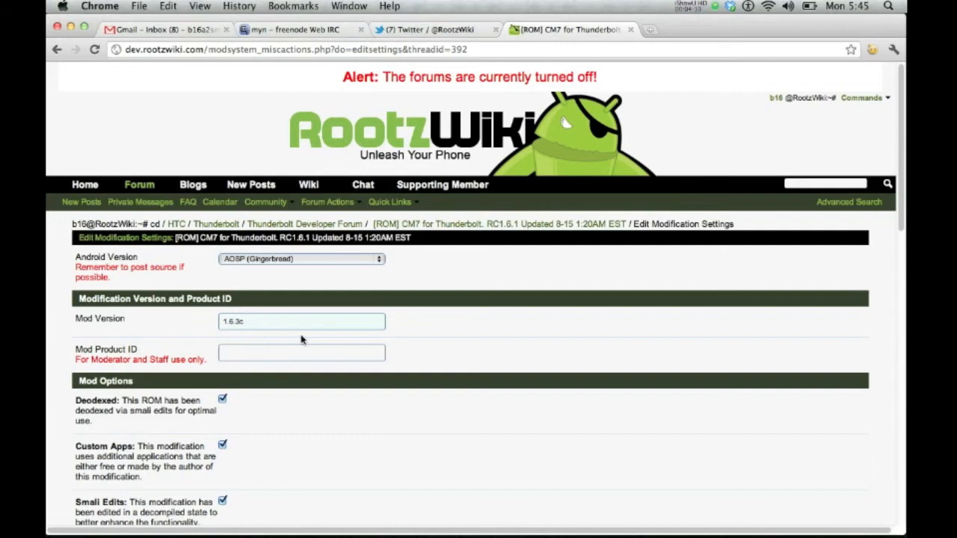
{"action": "left_click", "coordinate": [300, 353]}
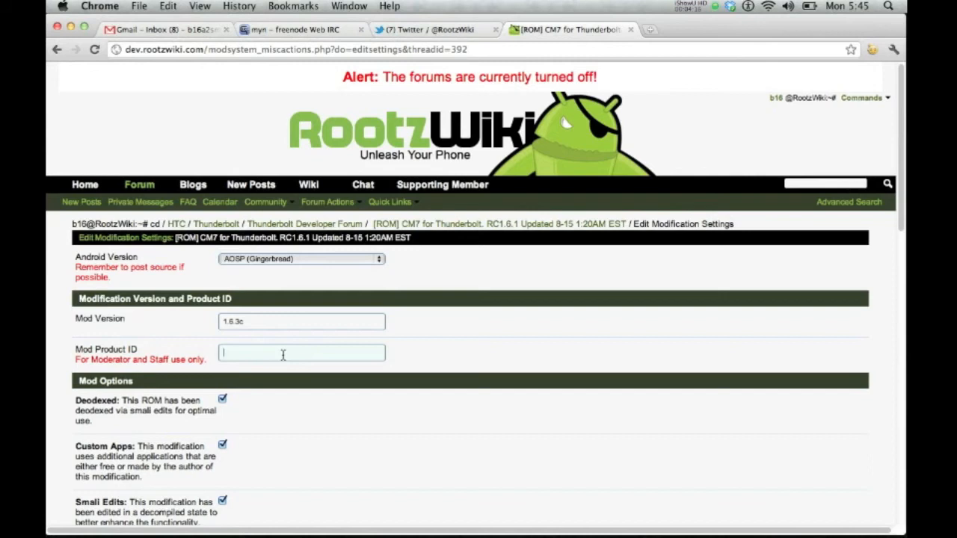
{"action": "scroll", "scroll_direction": "down", "scroll_amount": 3}
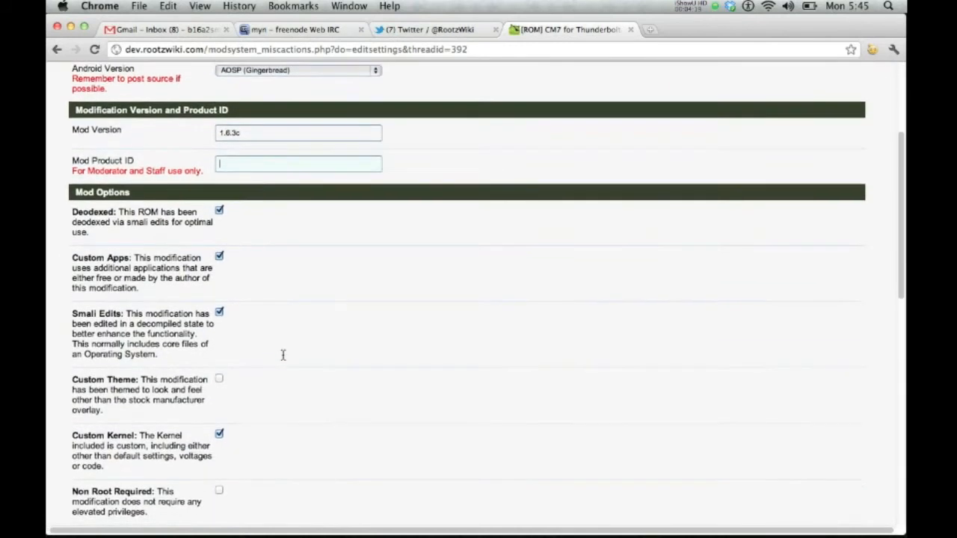
- Mark the mod as not using Smali Edits and review Mod Options down to Support Options
{"action": "scroll", "scroll_direction": "down", "scroll_amount": 3}
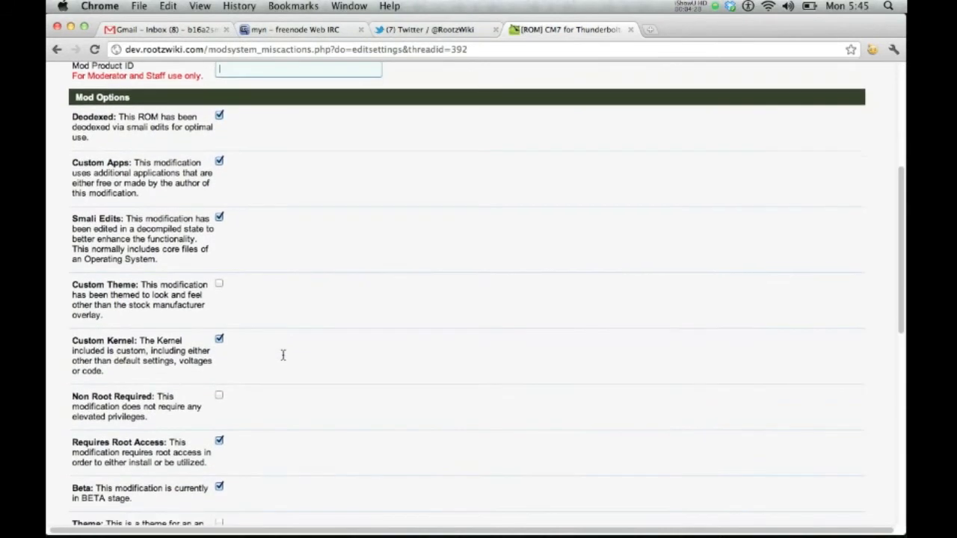
{"action": "scroll", "scroll_direction": "down", "scroll_amount": 3}
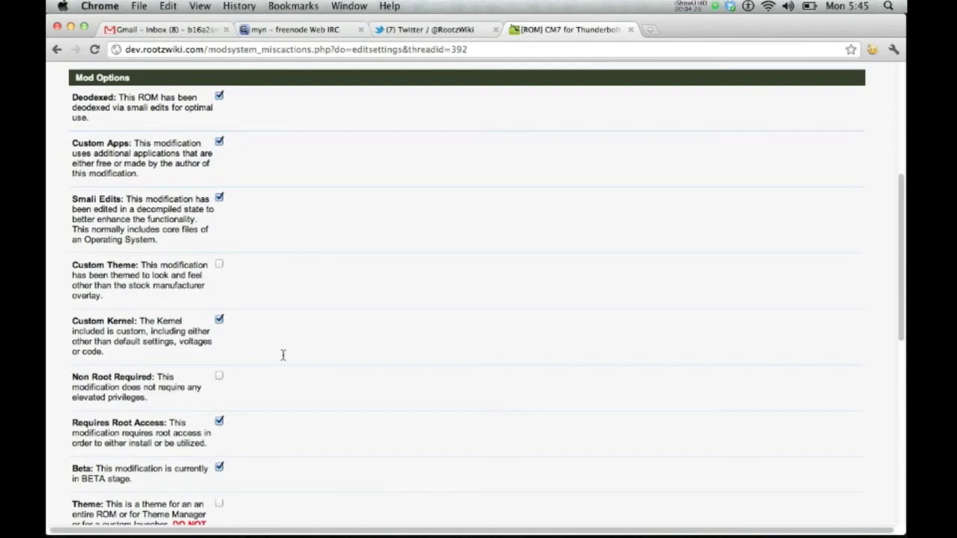
{"action": "mouse_move", "coordinate": [248, 272]}
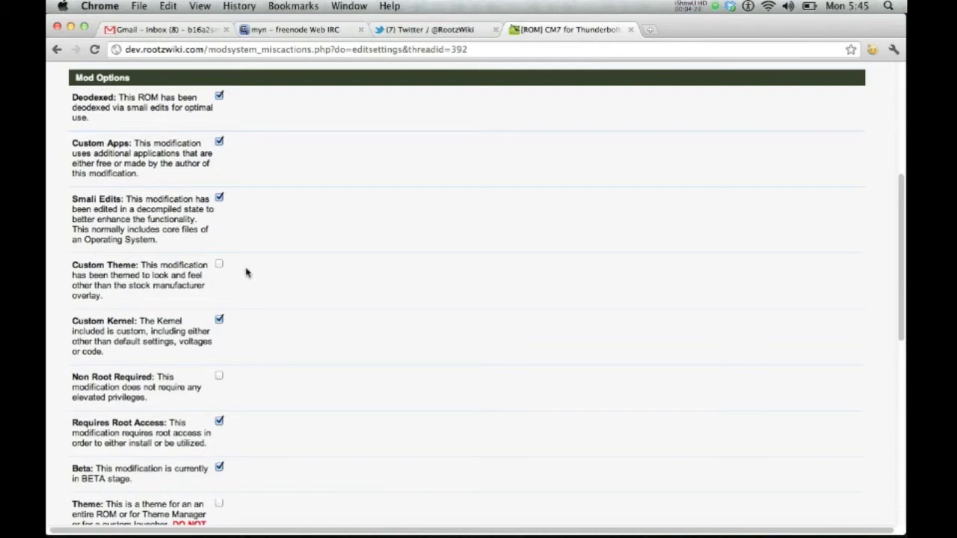
{"action": "left_click", "coordinate": [219, 198]}
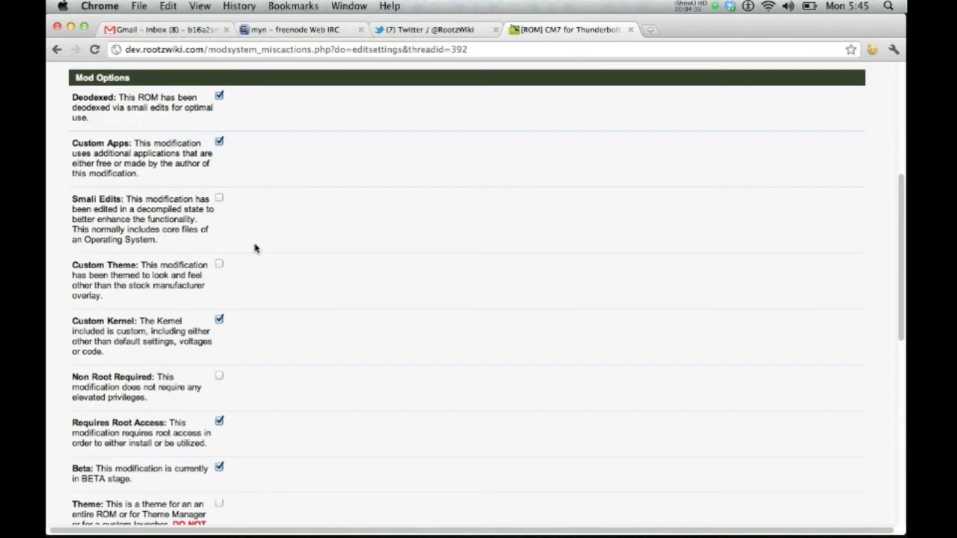
{"action": "mouse_move", "coordinate": [215, 160]}
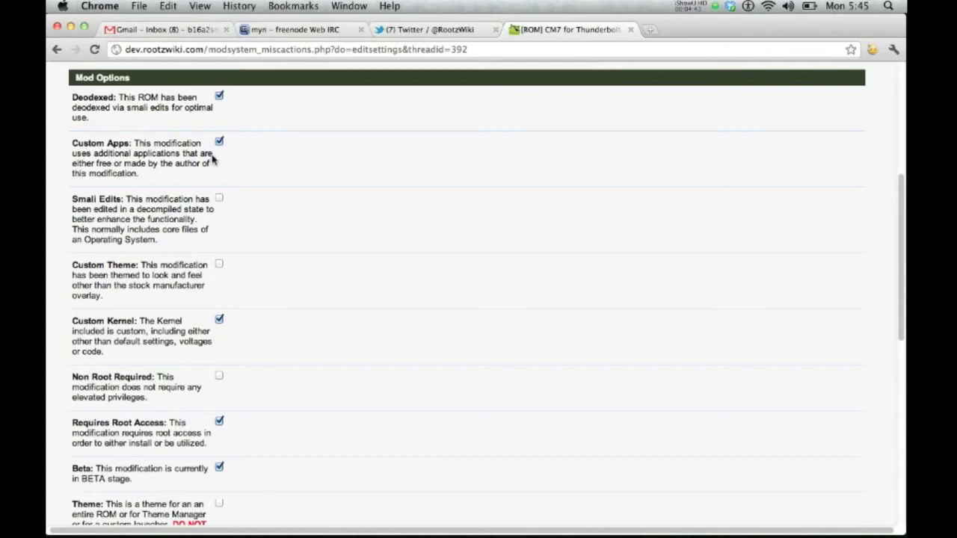
{"action": "scroll", "scroll_direction": "down", "scroll_amount": 3}
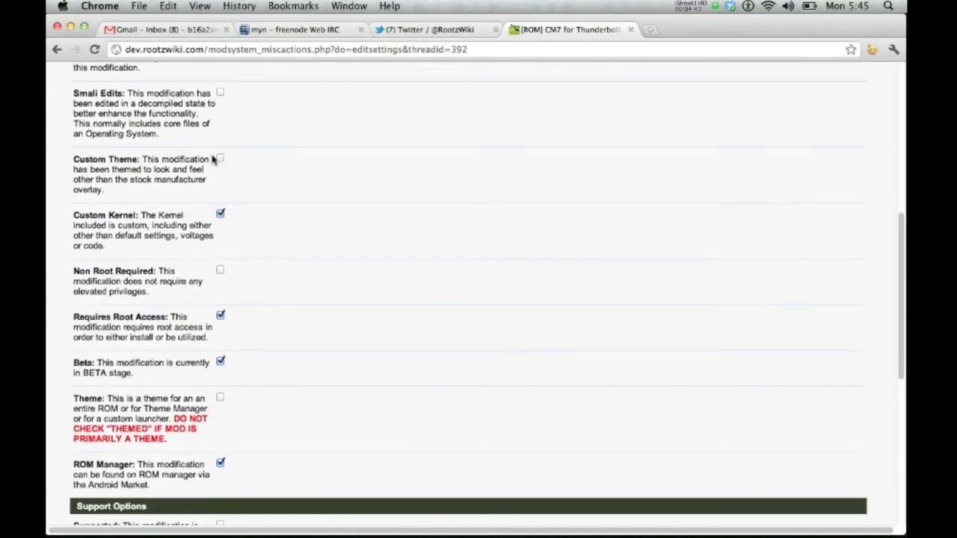
{"action": "scroll", "scroll_direction": "down", "scroll_amount": 3}
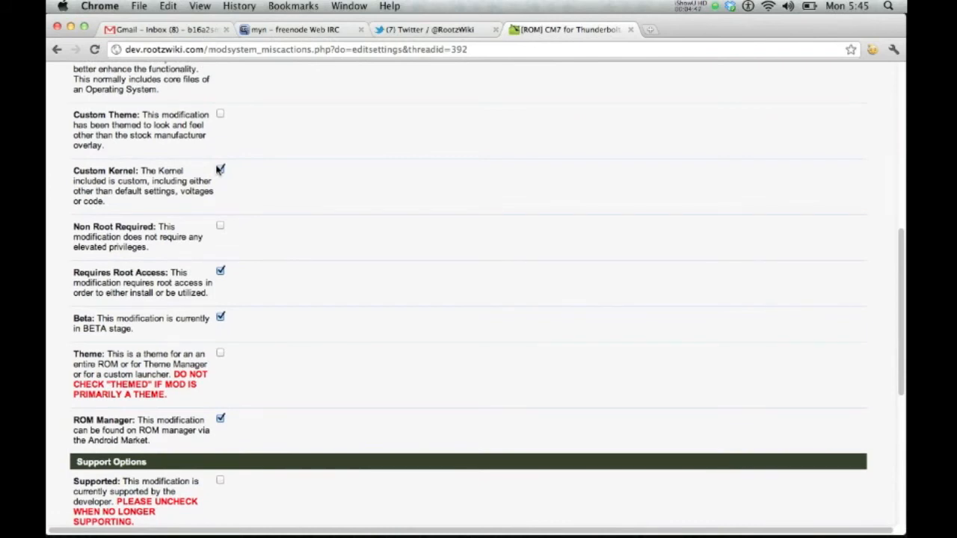
{"action": "mouse_move", "coordinate": [234, 302]}
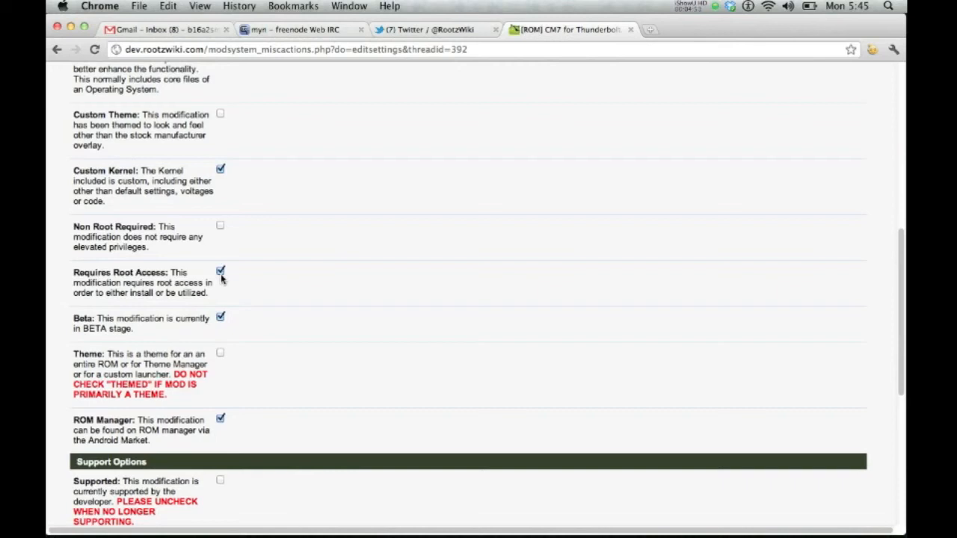
{"action": "scroll", "scroll_direction": "down", "scroll_amount": 3}
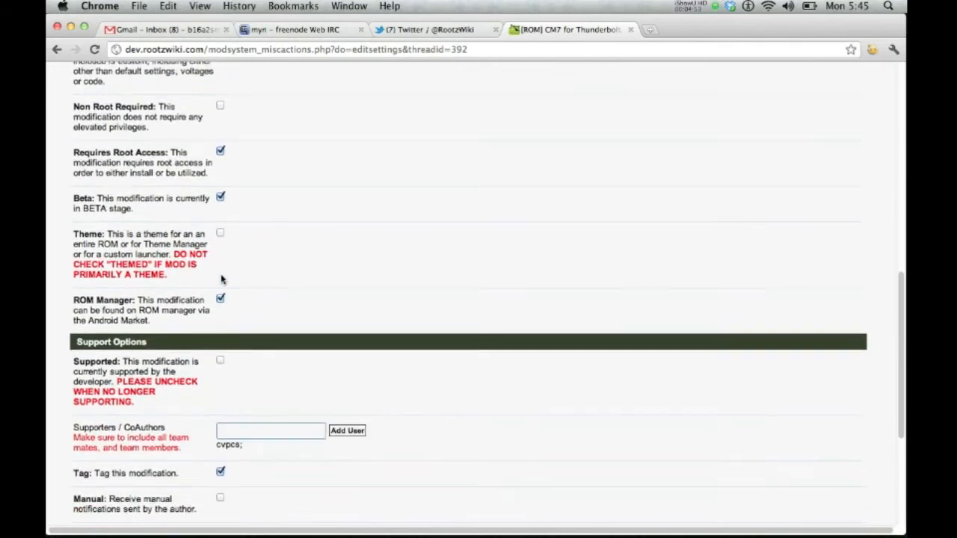
{"action": "mouse_move", "coordinate": [233, 213]}
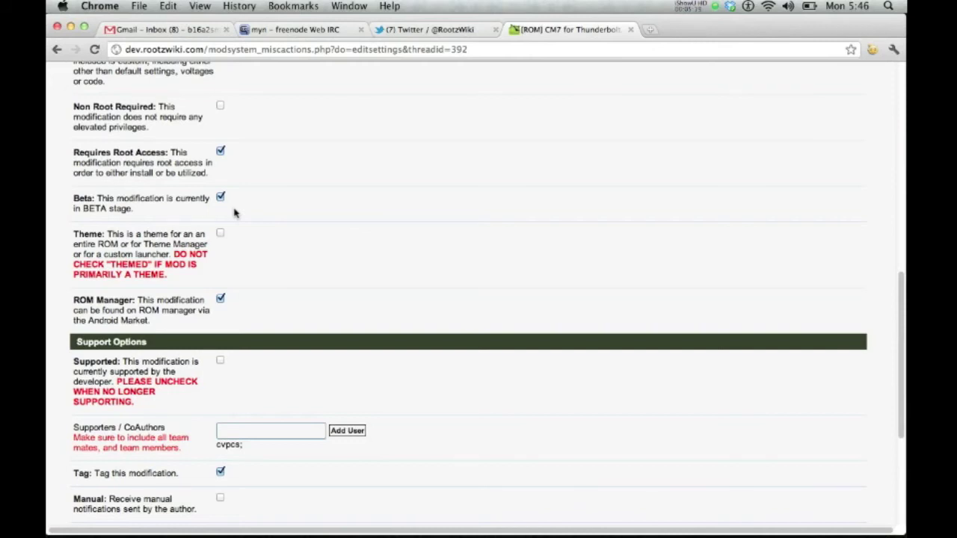
{"action": "scroll", "scroll_direction": "down", "scroll_amount": 3}
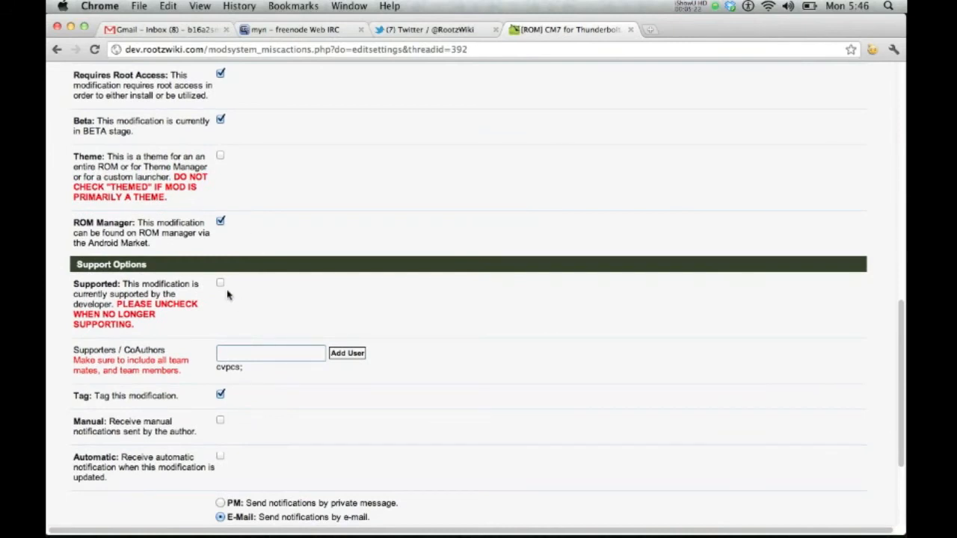
{"action": "mouse_move", "coordinate": [203, 287]}
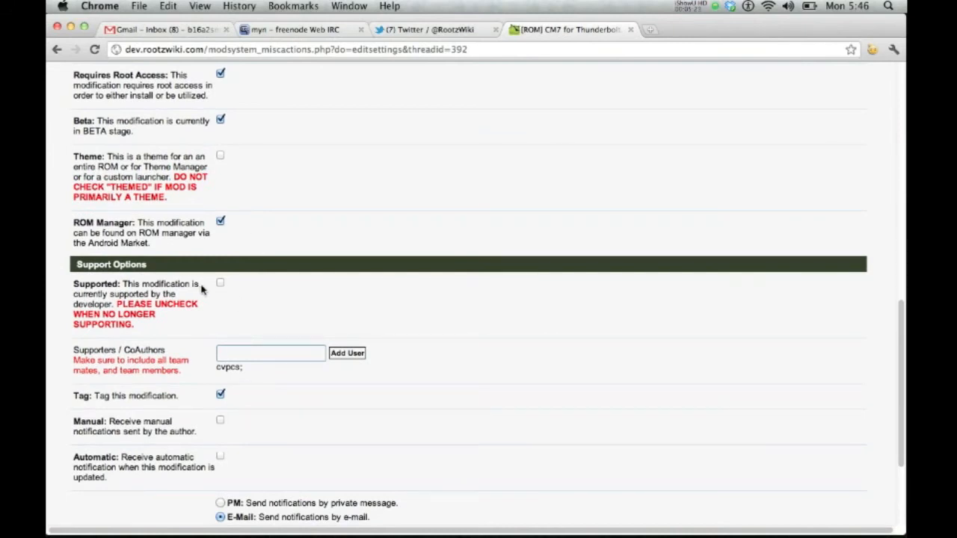
- Mark the modification as Supported and enter 'myn' in Supporters / CoAuthors, returning to the thread
{"action": "left_click", "coordinate": [221, 282]}
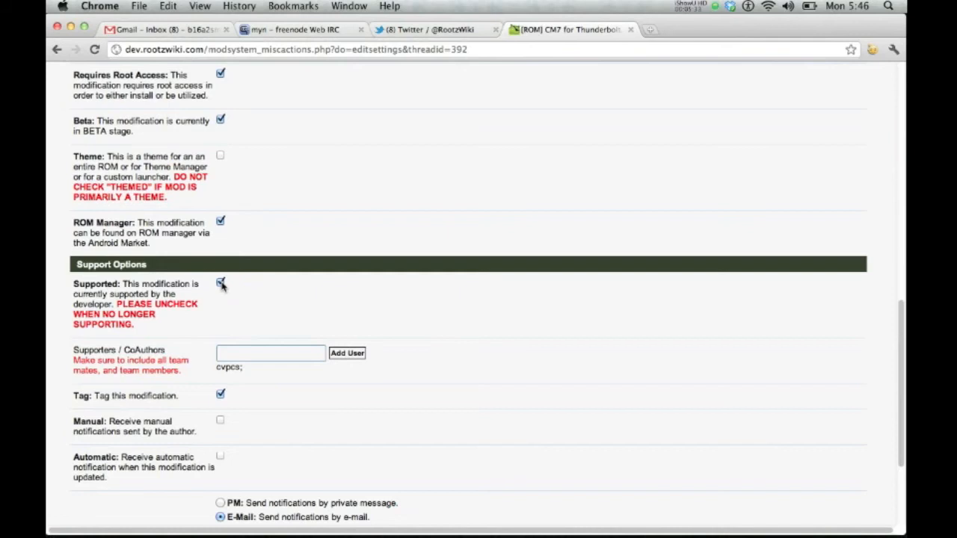
{"action": "left_click", "coordinate": [270, 352]}
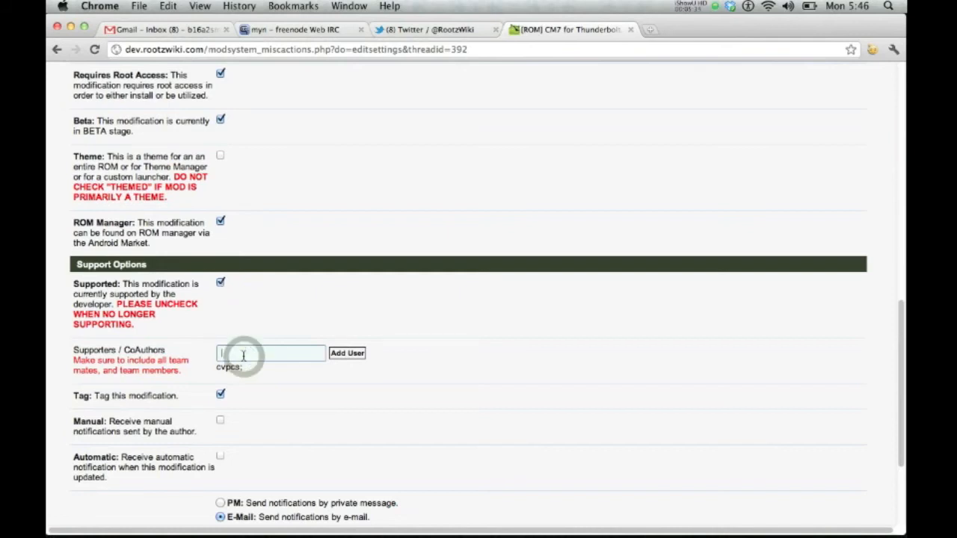
{"action": "left_click", "coordinate": [269, 353]}
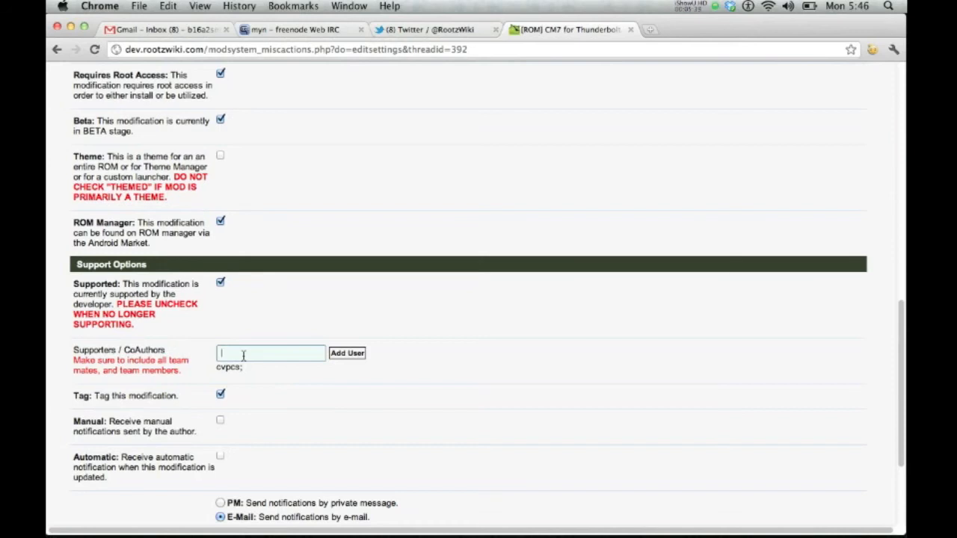
{"action": "type", "text": "myn"}
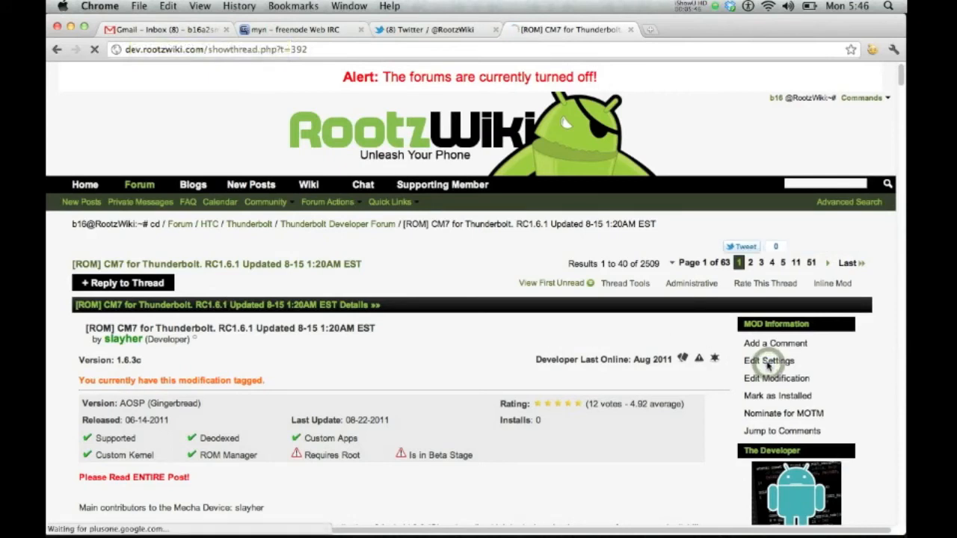
- Reopen the mod settings and remove names from the Supporters / CoAuthors list
{"action": "left_click", "coordinate": [765, 360]}
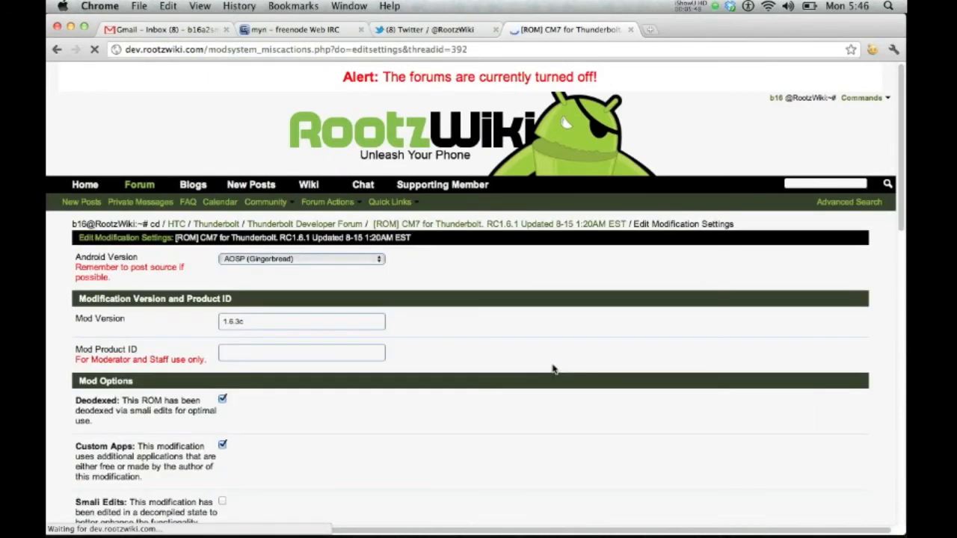
{"action": "scroll", "scroll_direction": "down", "scroll_amount": 3}
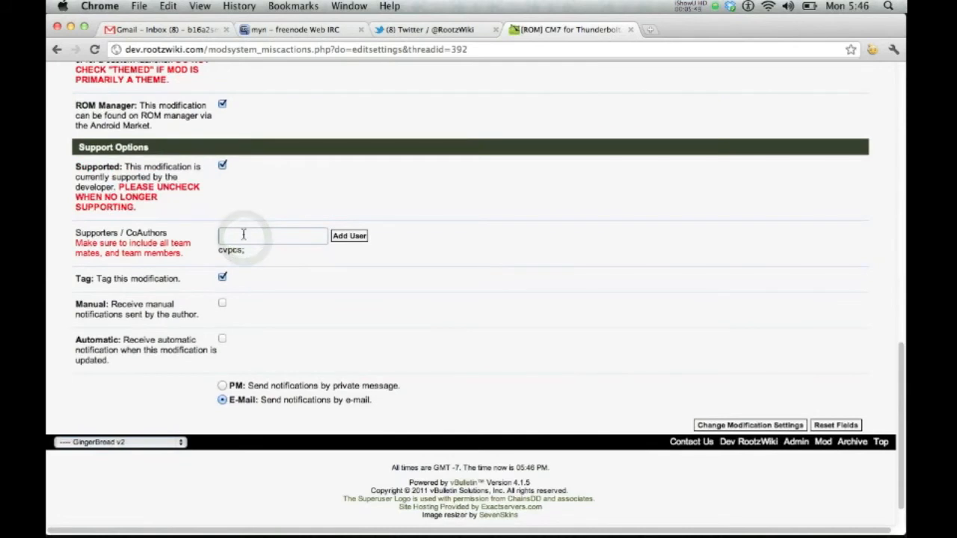
{"action": "left_click", "coordinate": [349, 236]}
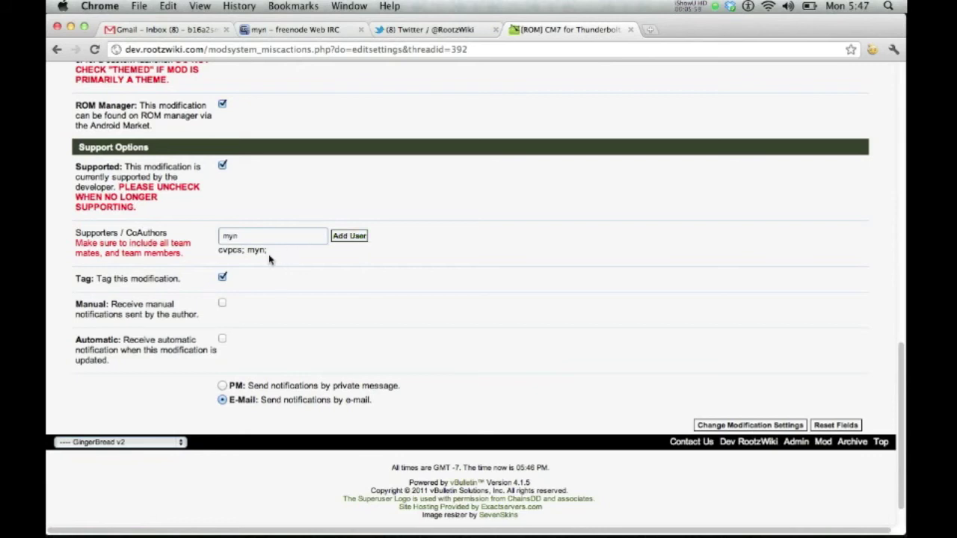
{"action": "left_click", "coordinate": [258, 251]}
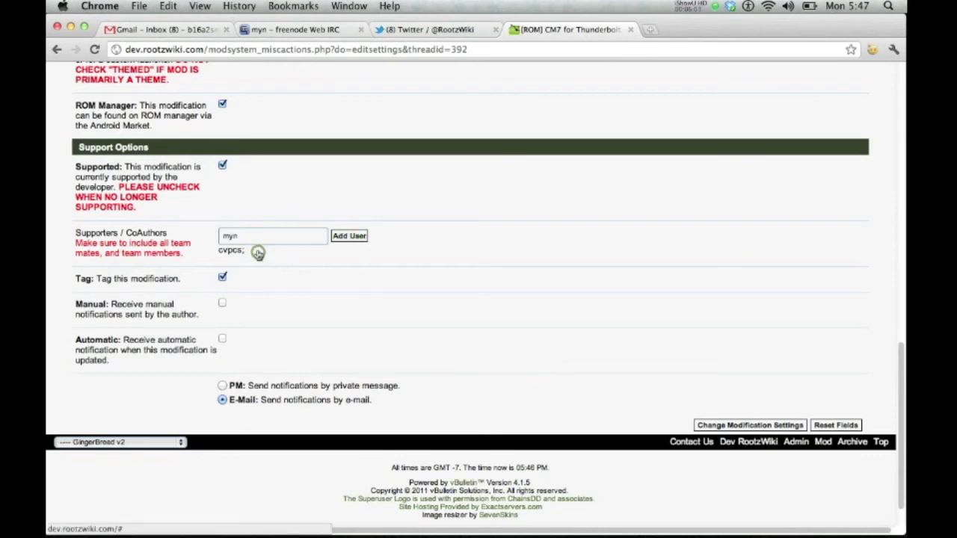
{"action": "left_click", "coordinate": [257, 253]}
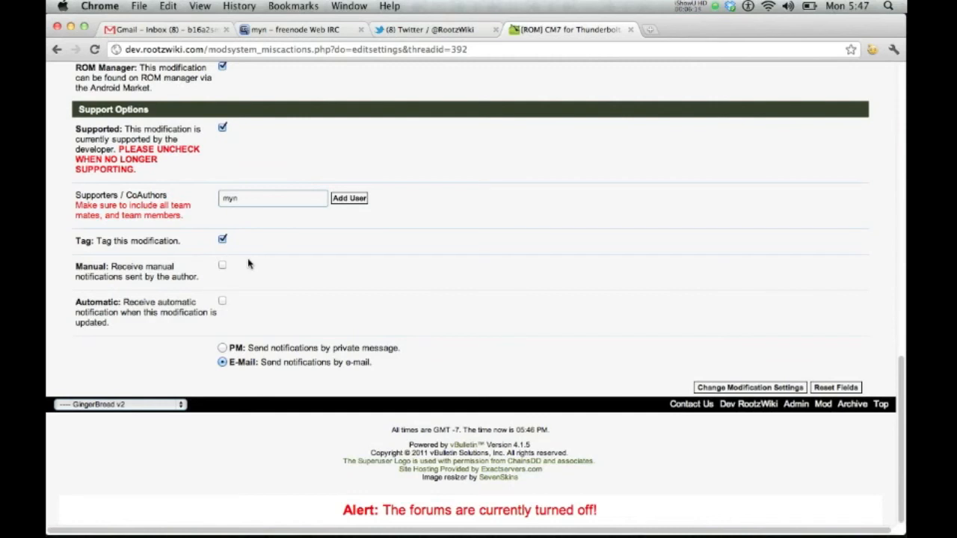
- Turn on Automatic update notifications for the modification
{"action": "left_click", "coordinate": [222, 300]}
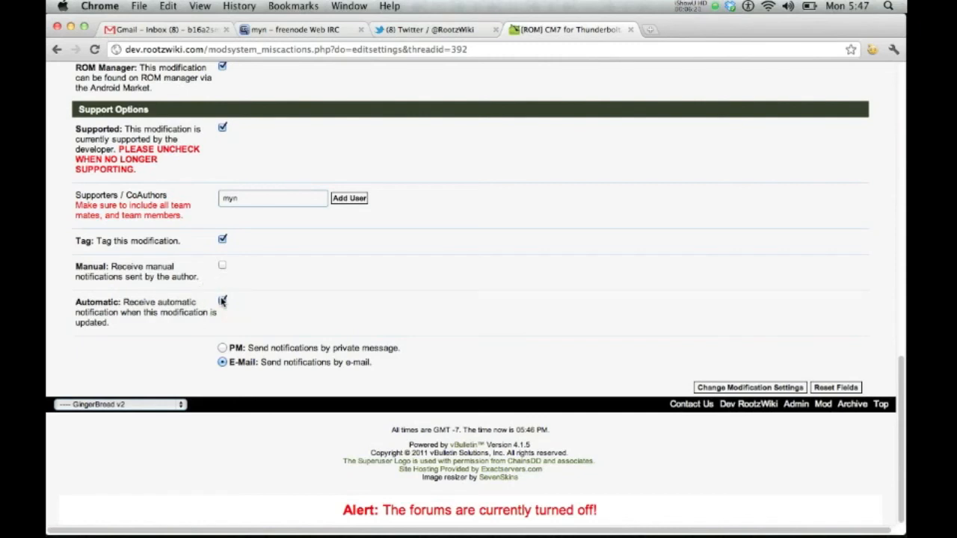
{"action": "left_click", "coordinate": [221, 301]}
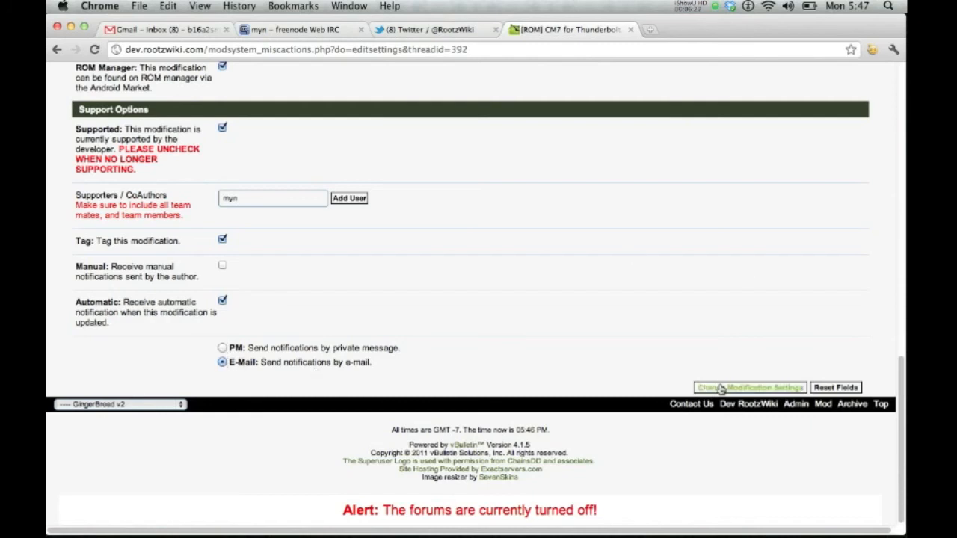
- Save with Change Modification Settings and review the thread's mod info box showing version 1.6.3c
{"action": "left_click", "coordinate": [747, 387]}
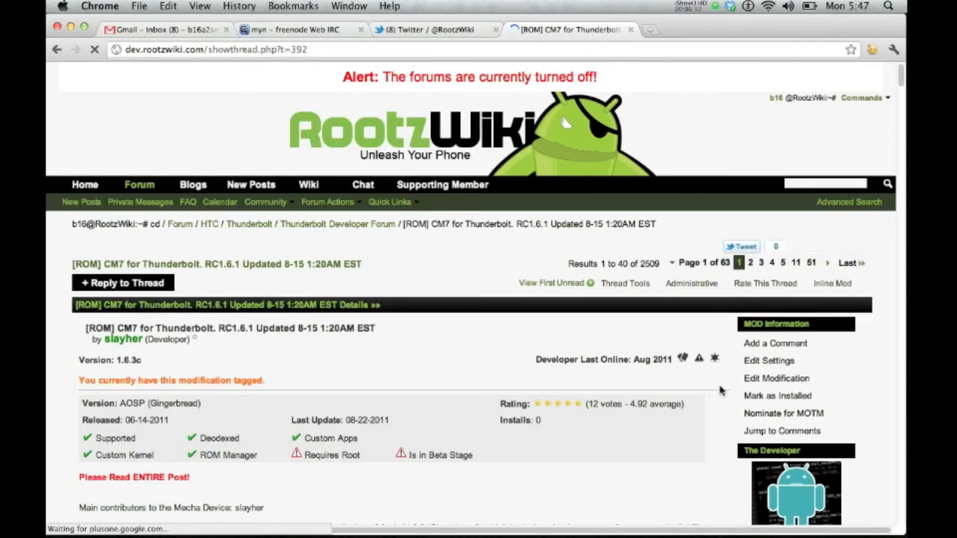
{"action": "scroll", "scroll_direction": "down", "scroll_amount": 3}
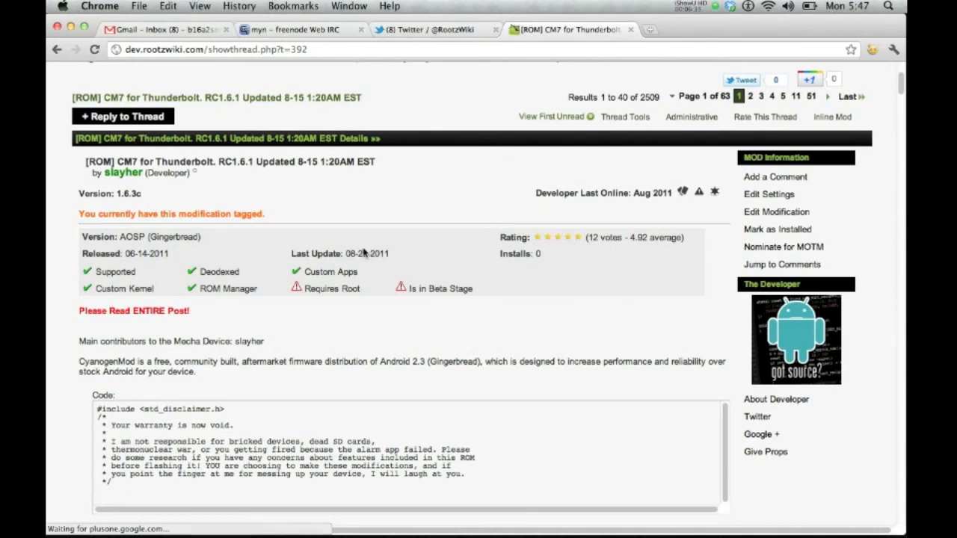
{"action": "mouse_move", "coordinate": [129, 196]}
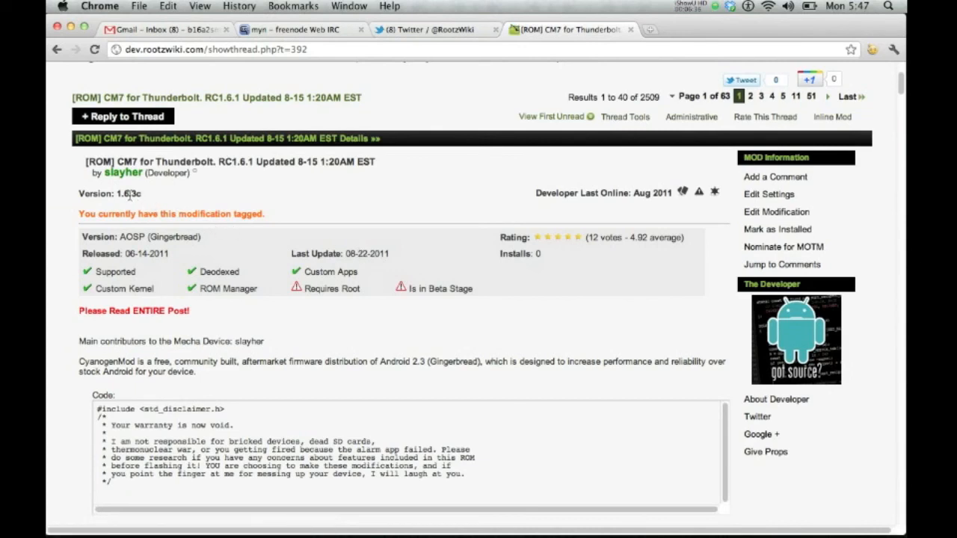
{"action": "scroll", "scroll_direction": "down", "scroll_amount": 3}
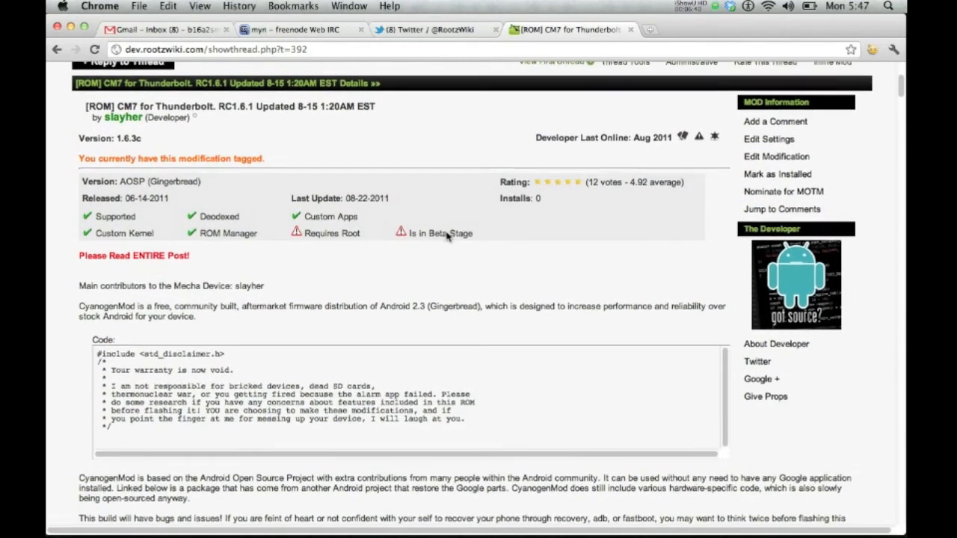
{"action": "scroll", "scroll_direction": "down", "scroll_amount": 3}
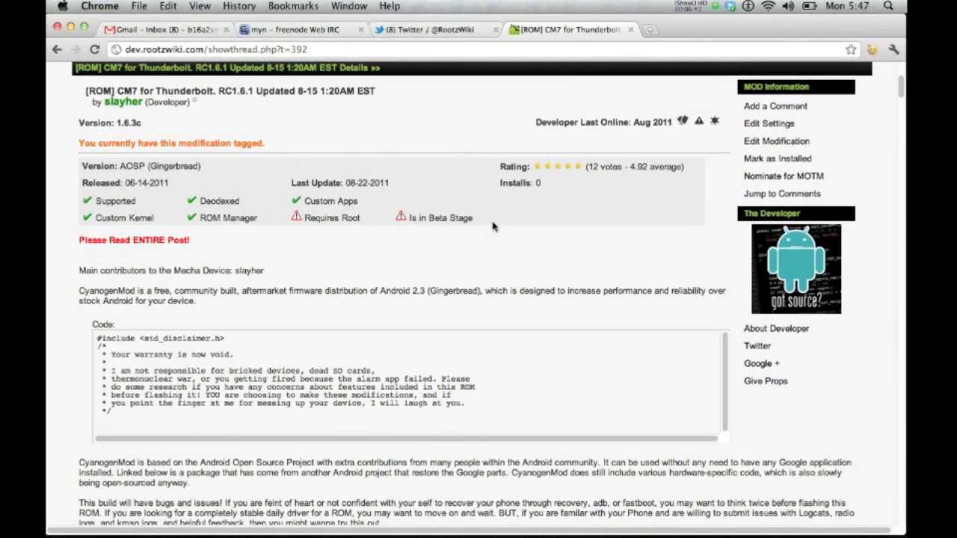
{"action": "mouse_move", "coordinate": [299, 326]}
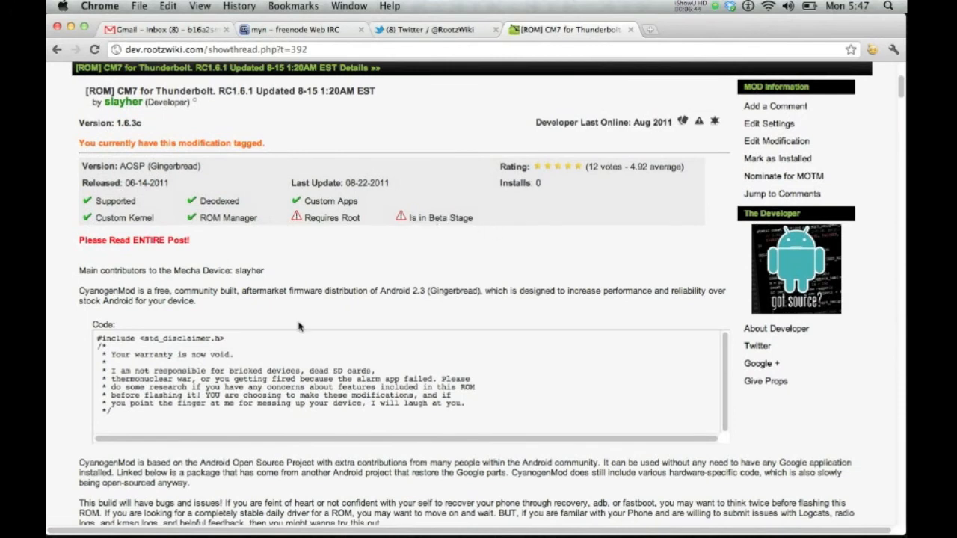
{"action": "scroll", "scroll_direction": "down", "scroll_amount": 3}
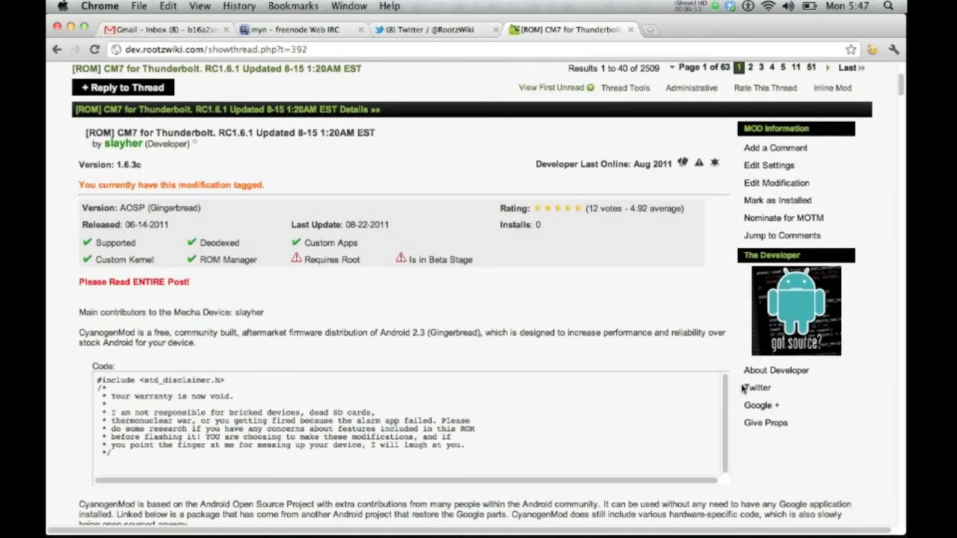
{"action": "mouse_move", "coordinate": [798, 428]}
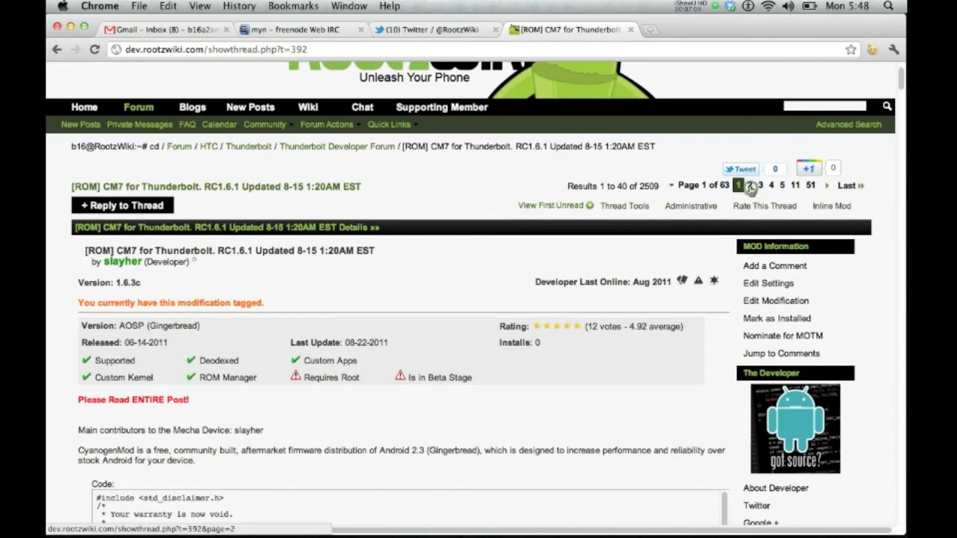
- Go to page 2 then page 3 of 63 and confirm the mod info box appears there
{"action": "left_click", "coordinate": [748, 185]}
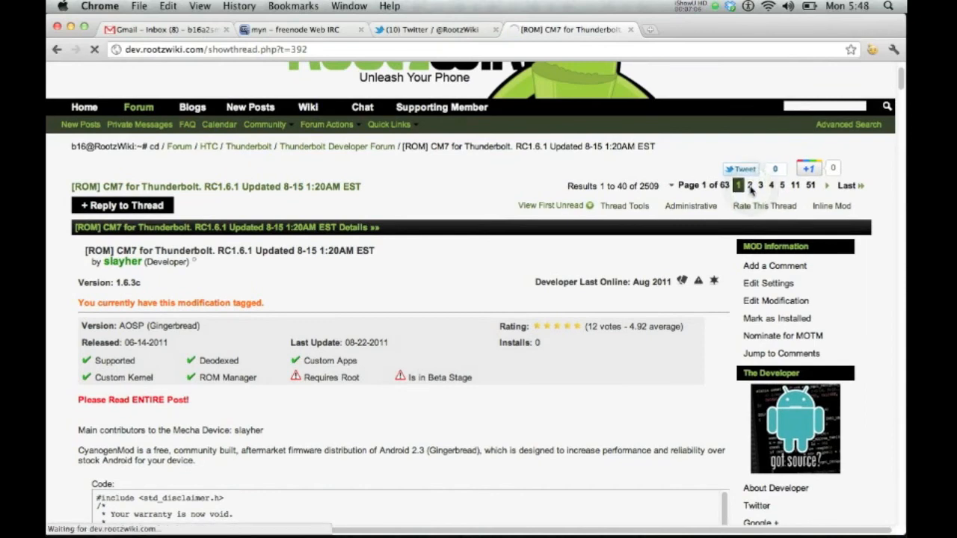
{"action": "left_click", "coordinate": [751, 186]}
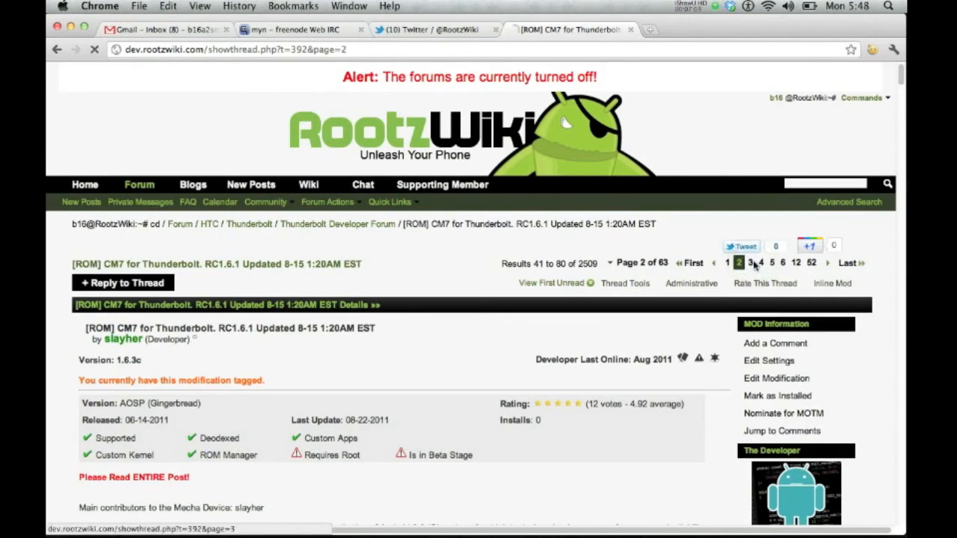
{"action": "left_click", "coordinate": [753, 263]}
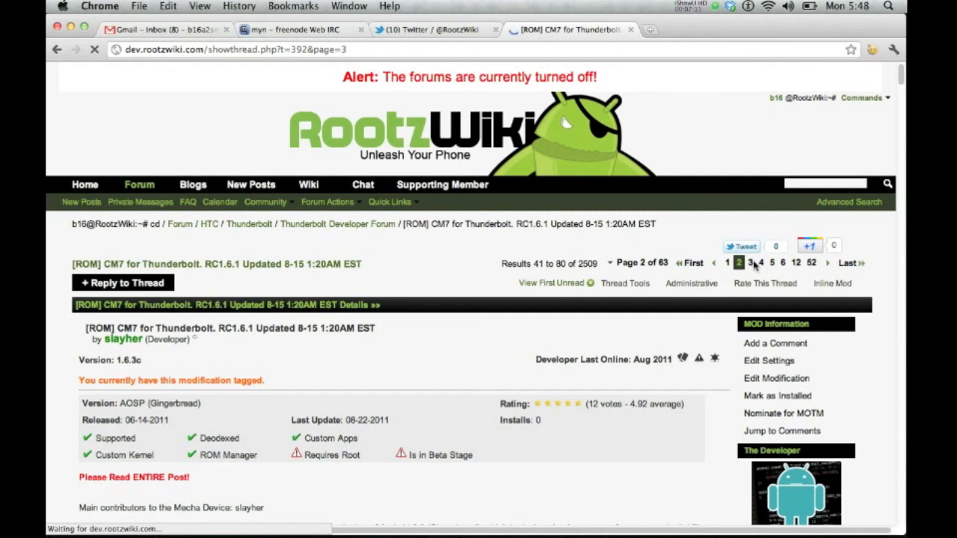
{"action": "left_click", "coordinate": [740, 263]}
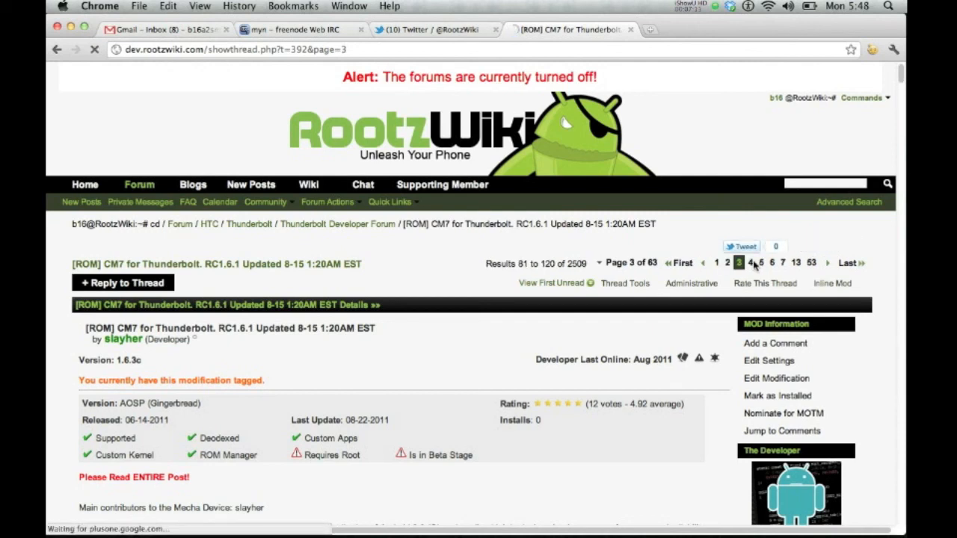
{"action": "scroll", "scroll_direction": "down", "scroll_amount": 3}
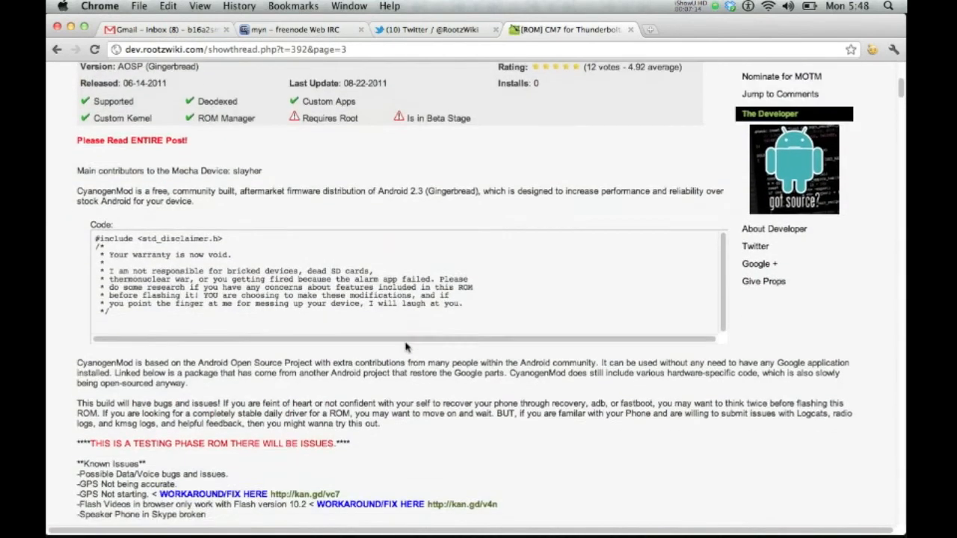
{"action": "scroll", "scroll_direction": "down", "scroll_amount": 3}
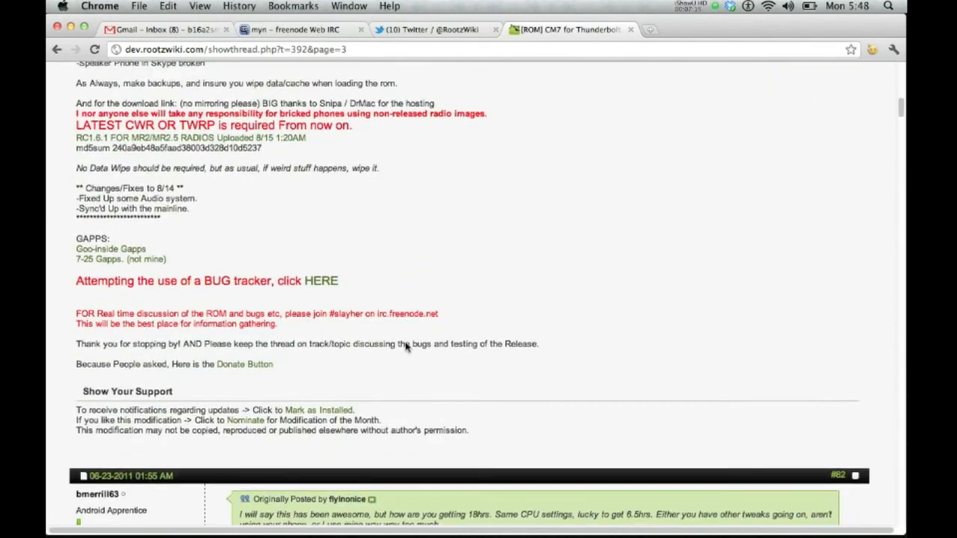
{"action": "scroll", "scroll_direction": "down", "scroll_amount": 3}
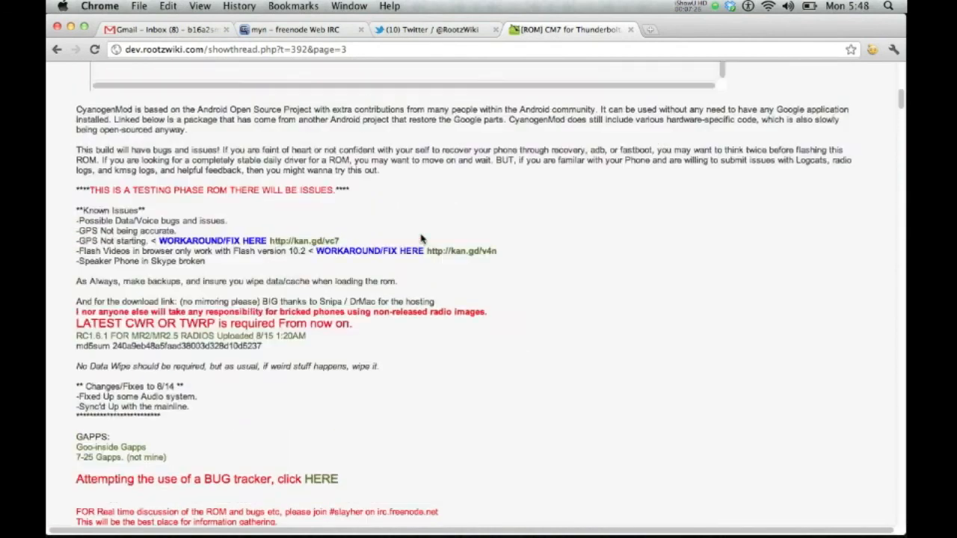
{"action": "scroll", "scroll_direction": "up", "scroll_amount": 3}
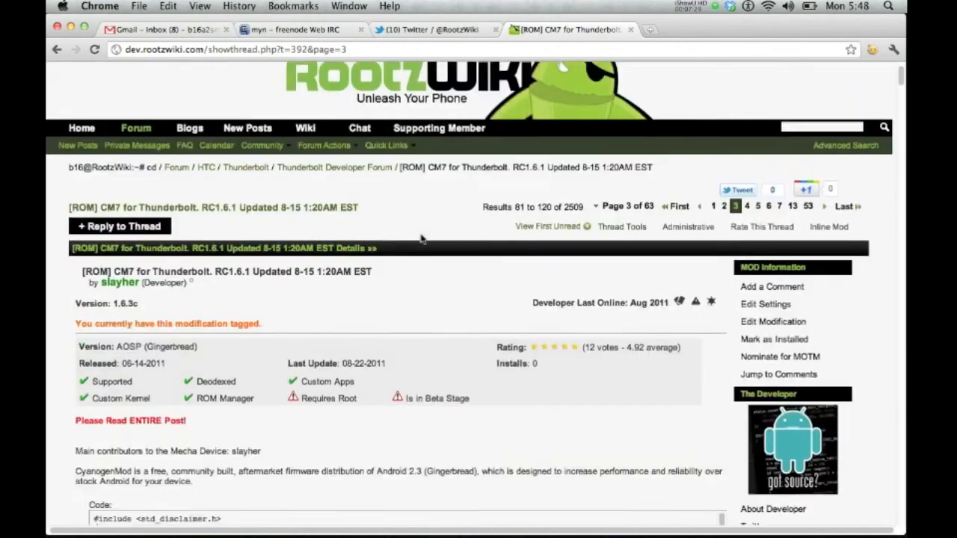